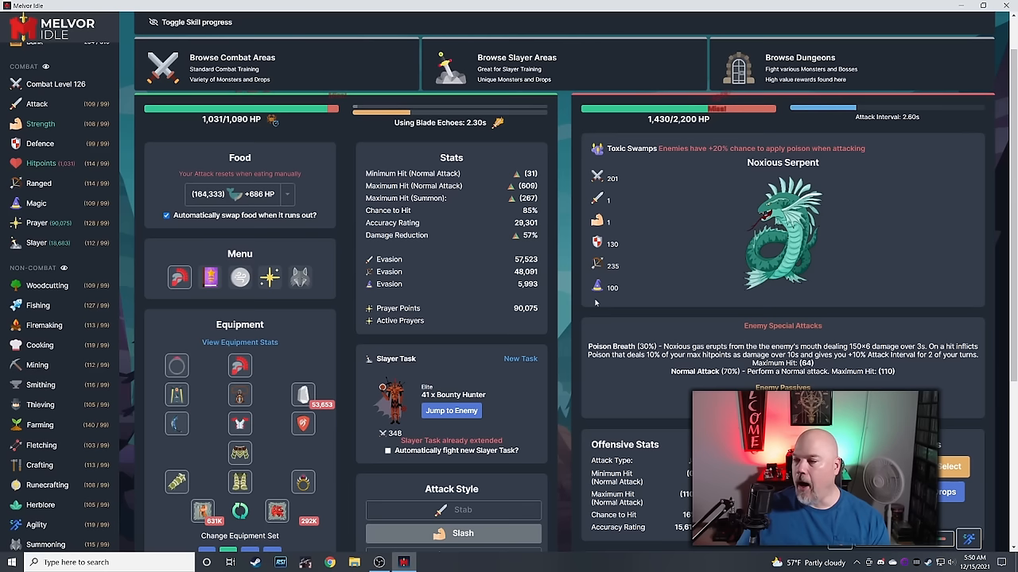
Flee the Noxious Serpent fight in Toxic Swamps using Run / Area Select.
click(517, 63)
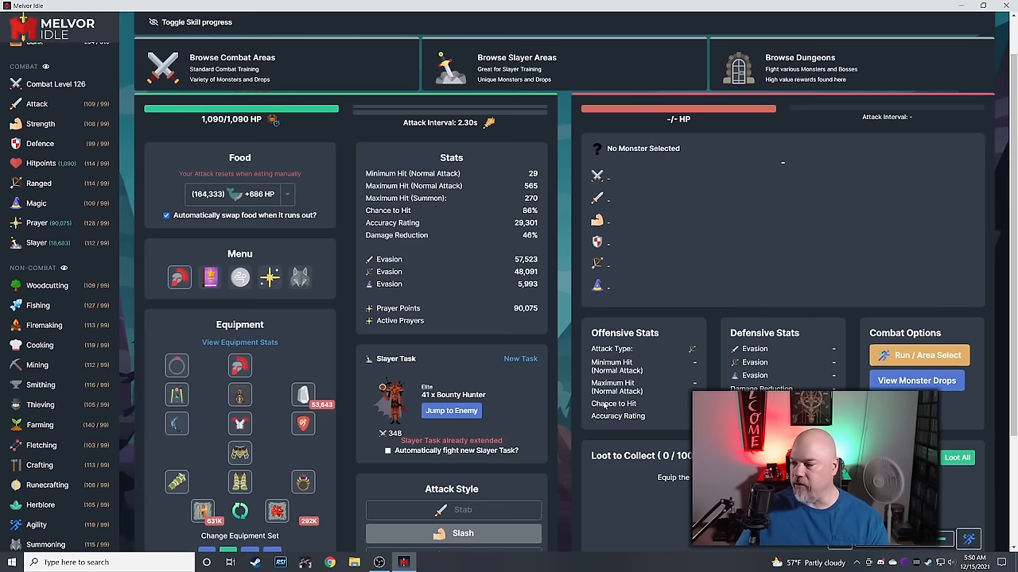
Expand Browse Slayer Areas to list entry requirements and effects, Penumbra to Unhallowed Wasteland.
click(450, 410)
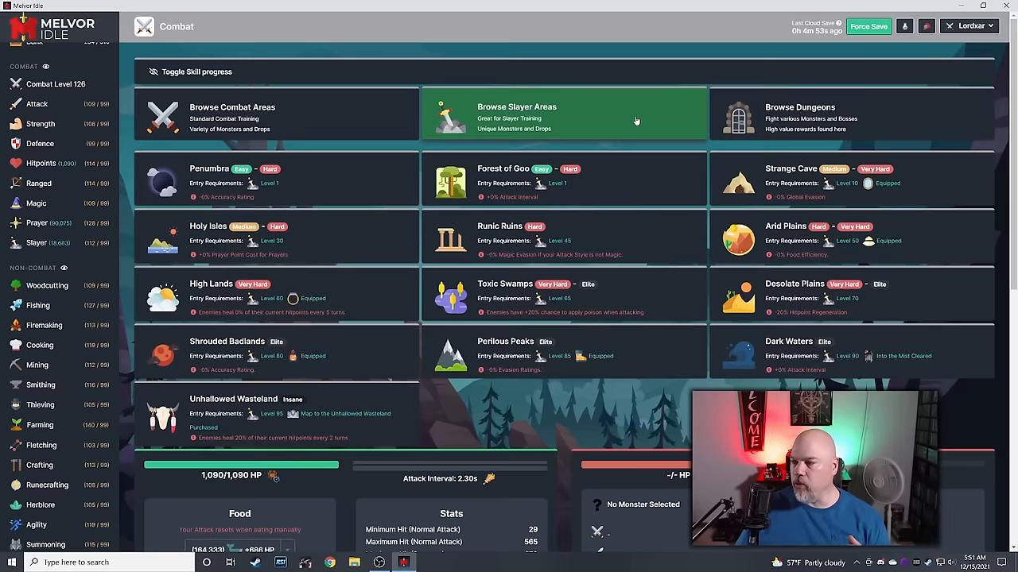
Scroll down through the dungeon list with monster counts, requirements and rewards.
scroll(down, 3)
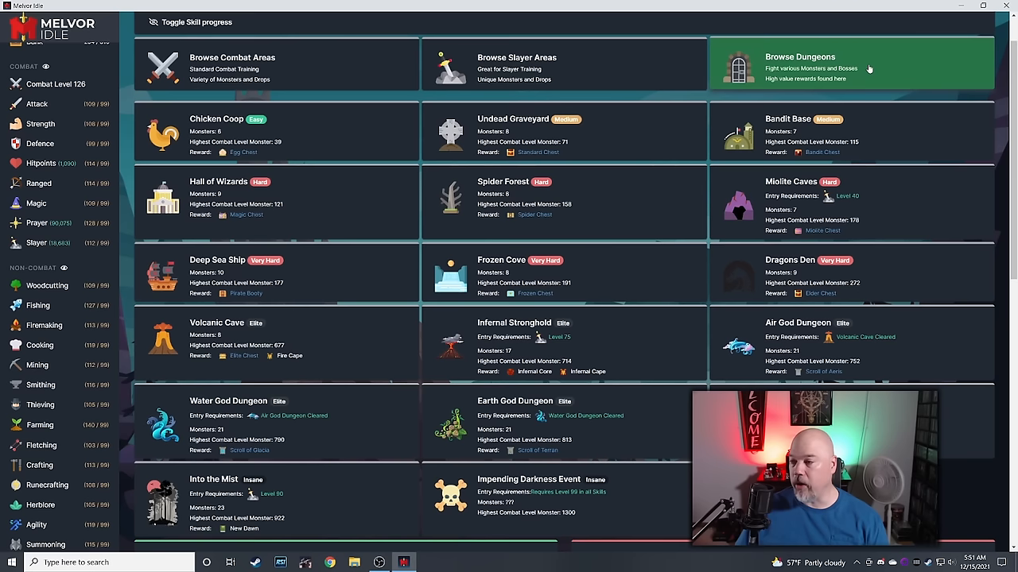
scroll(down, 3)
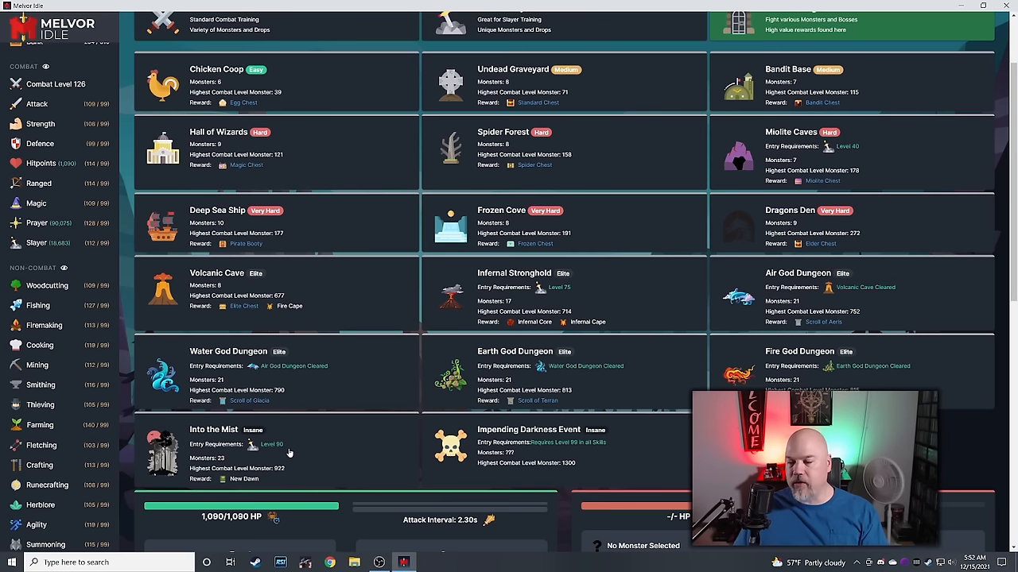
mouse_move(284, 451)
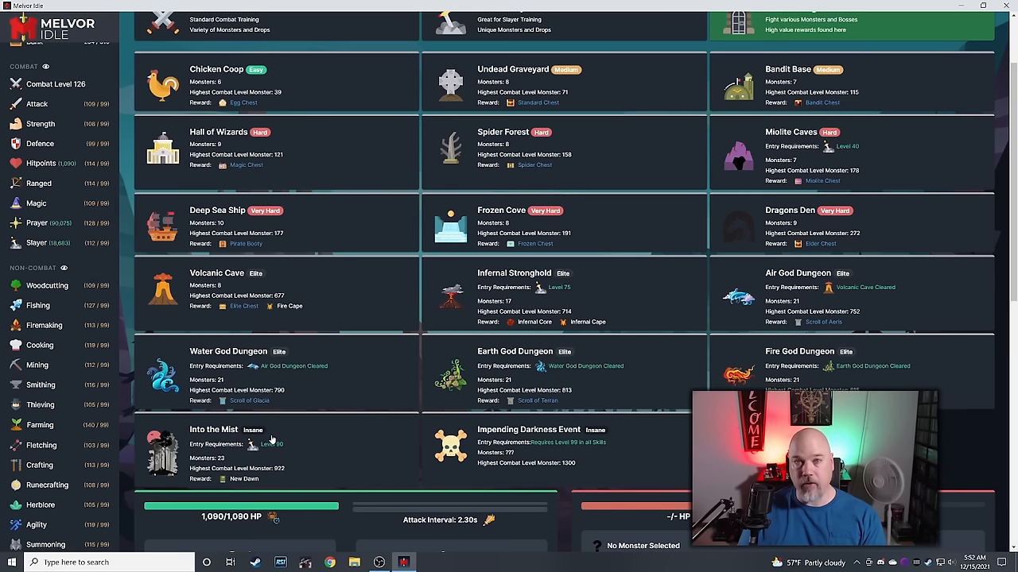
mouse_move(302, 289)
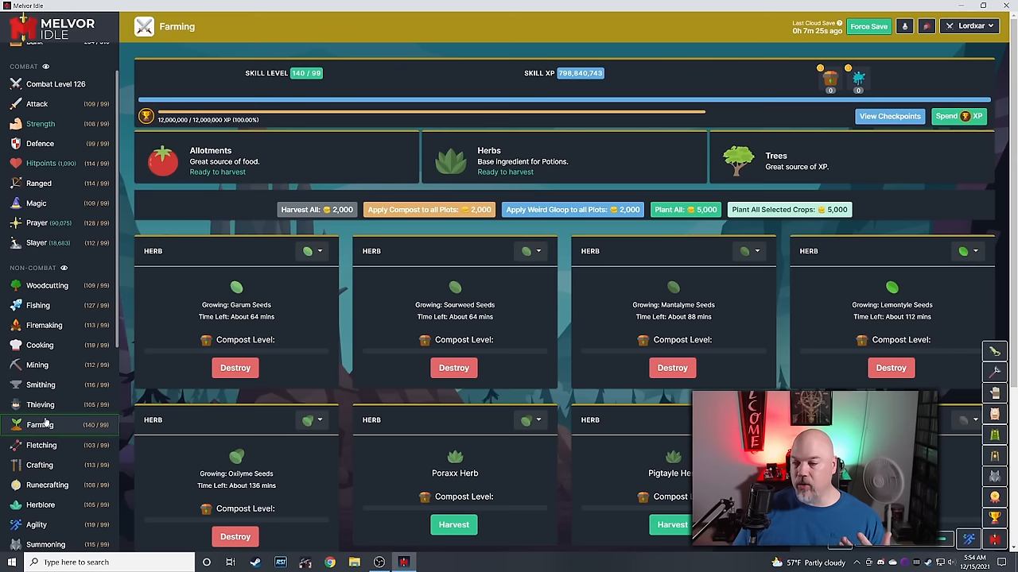
Open the Bank, showing 294 of 310 slots used and 1B value.
click(210, 156)
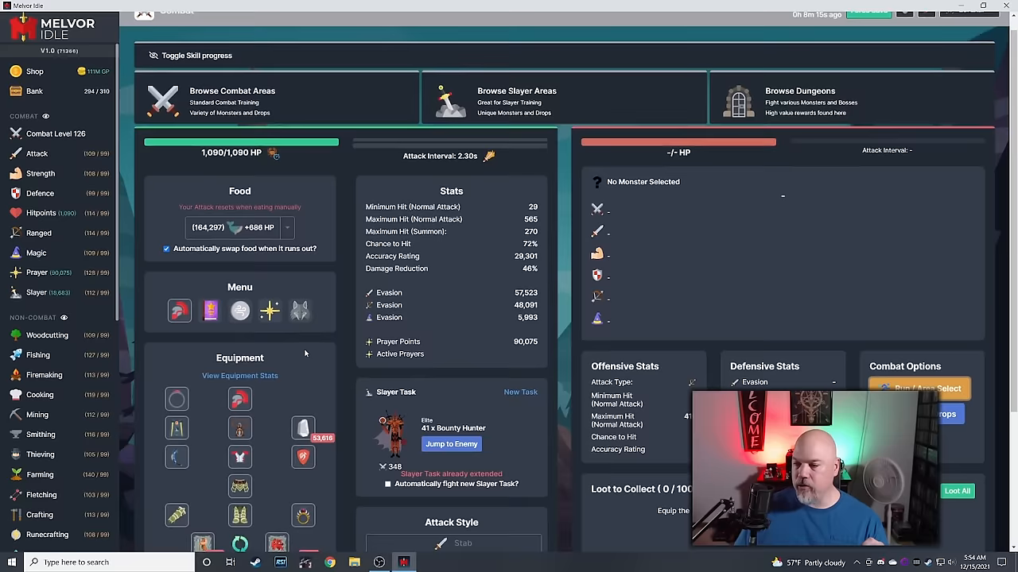
click(34, 90)
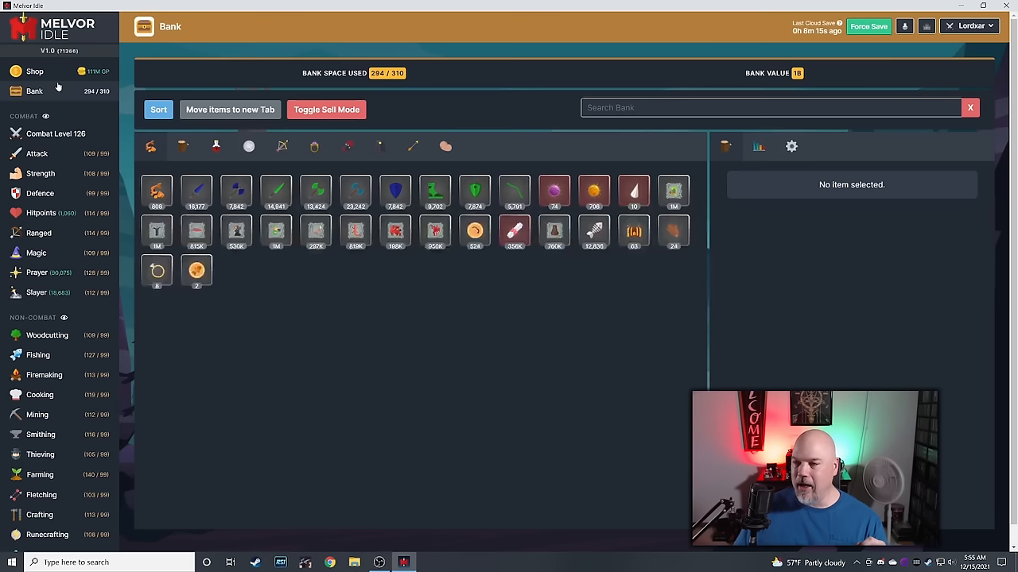
Inspect the Poison Essence and Prayer Scroll item details in the bank.
click(554, 191)
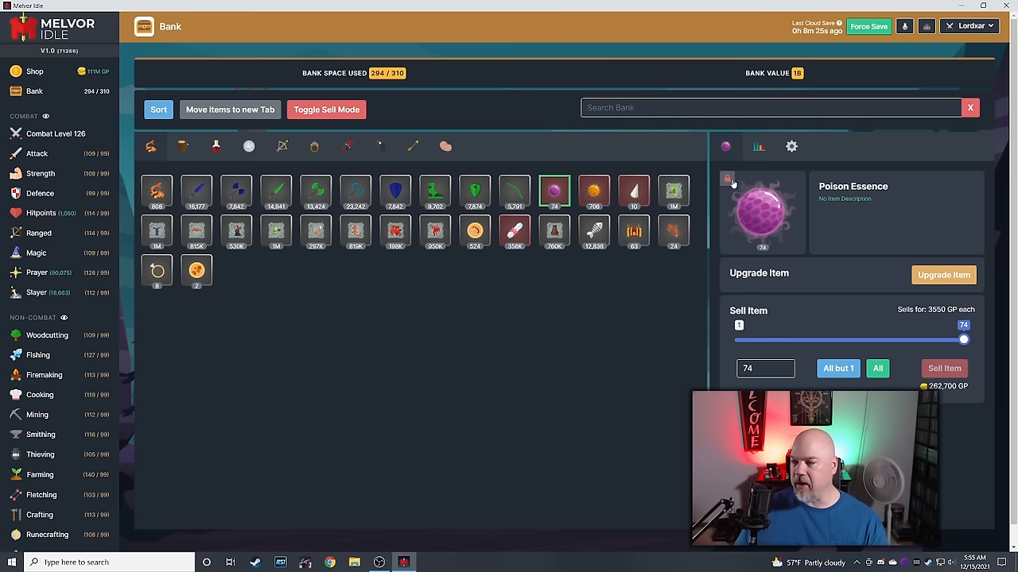
click(435, 192)
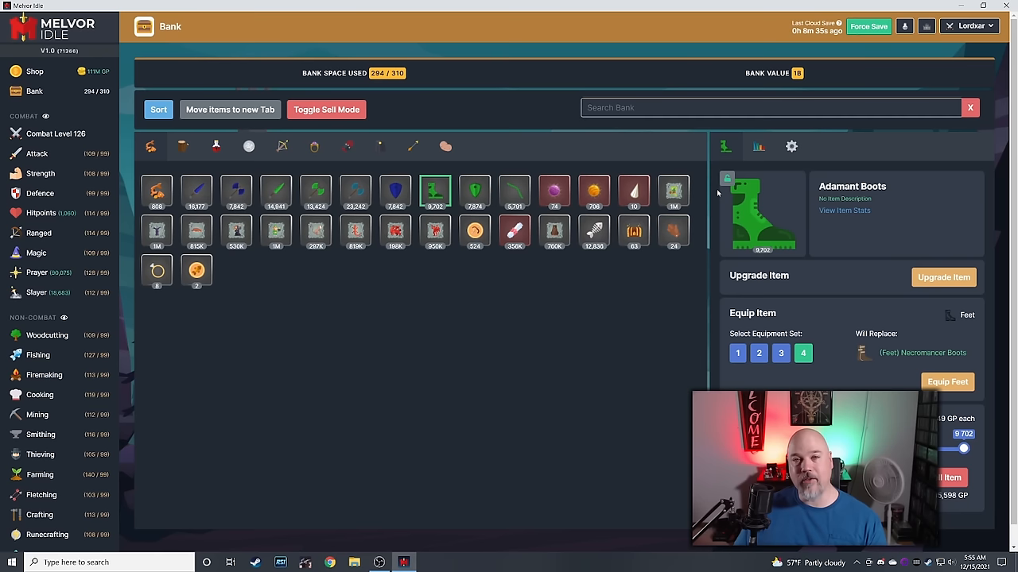
click(554, 192)
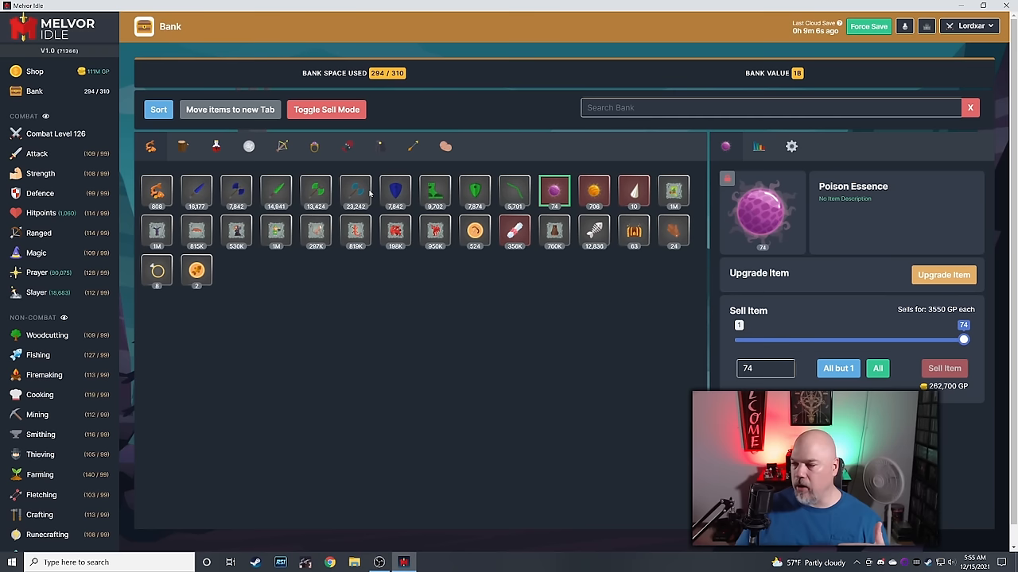
mouse_move(524, 278)
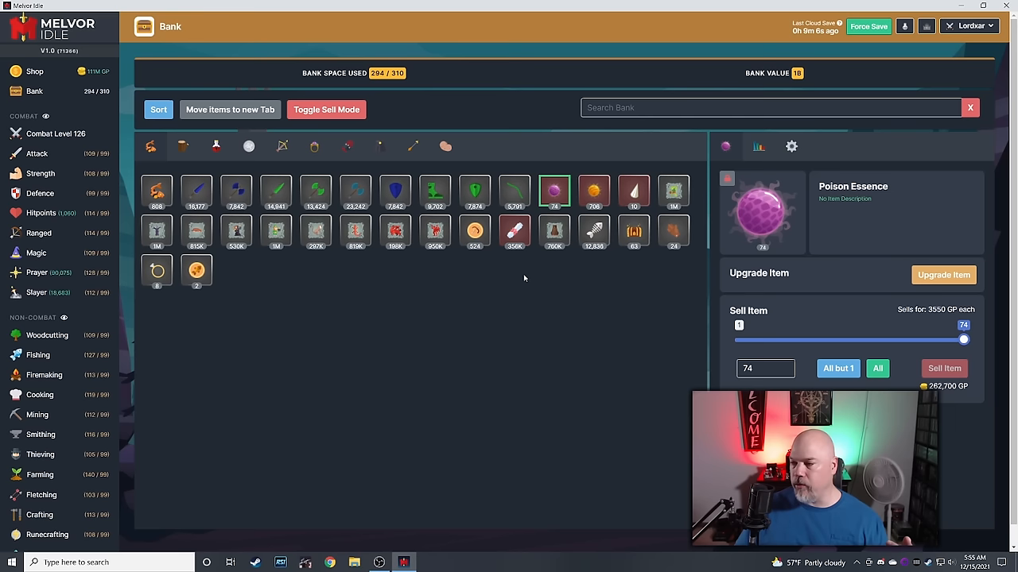
click(515, 231)
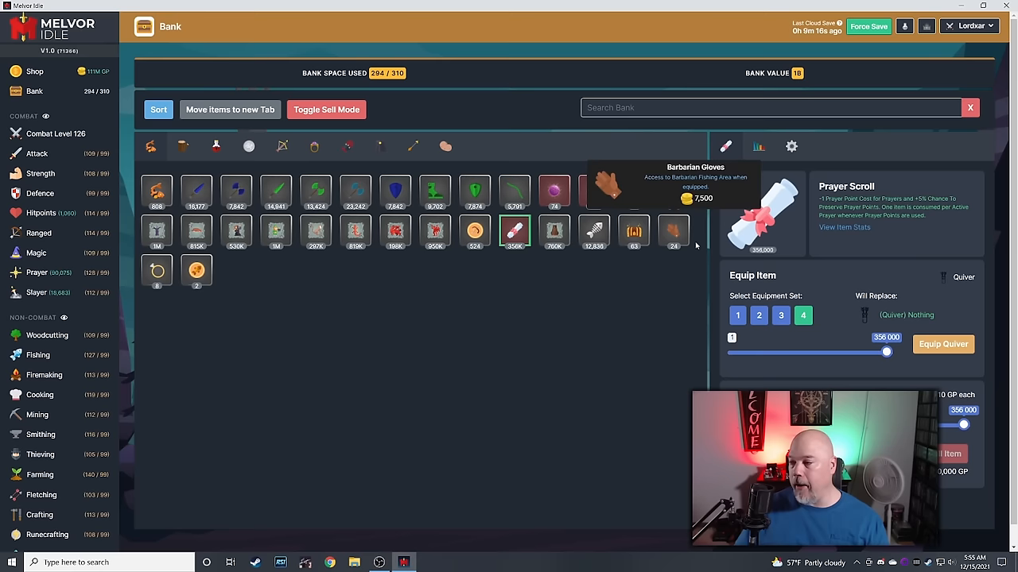
Briefly visit Alt. Magic, then reopen the Bank showing 808 Raw Carp worth 153,520 GP.
click(43, 336)
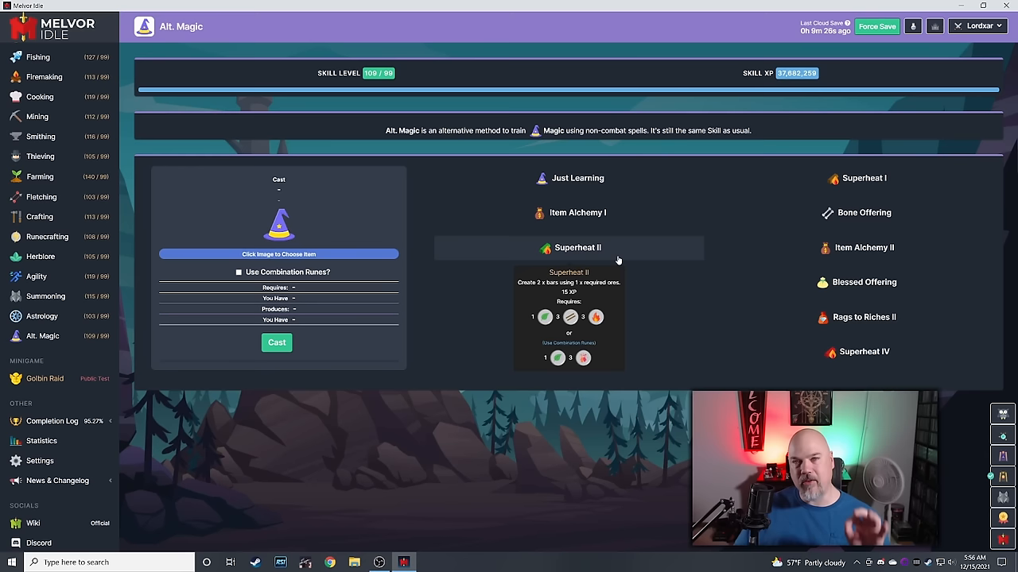
click(34, 92)
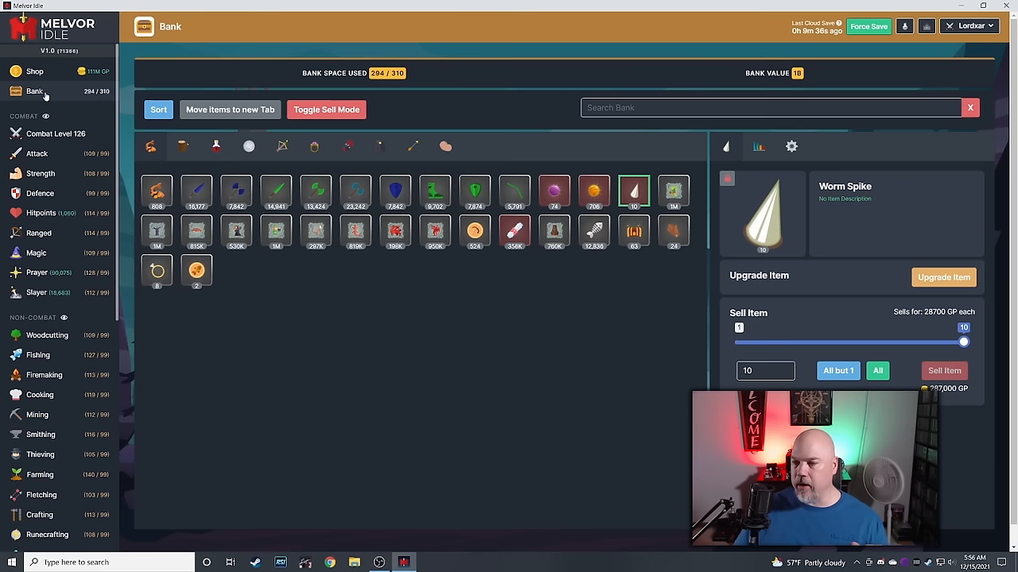
click(42, 214)
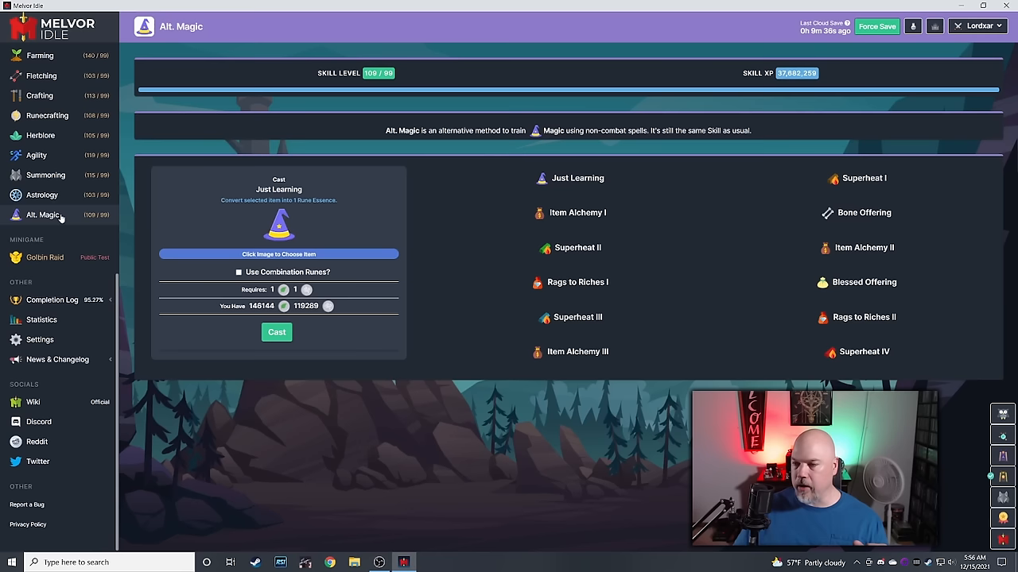
click(34, 91)
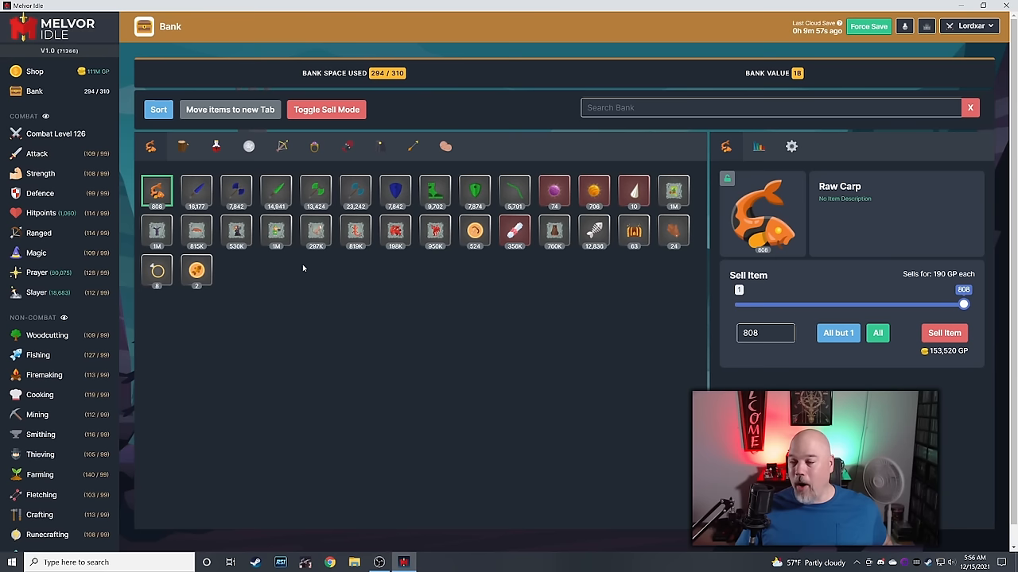
mouse_move(268, 327)
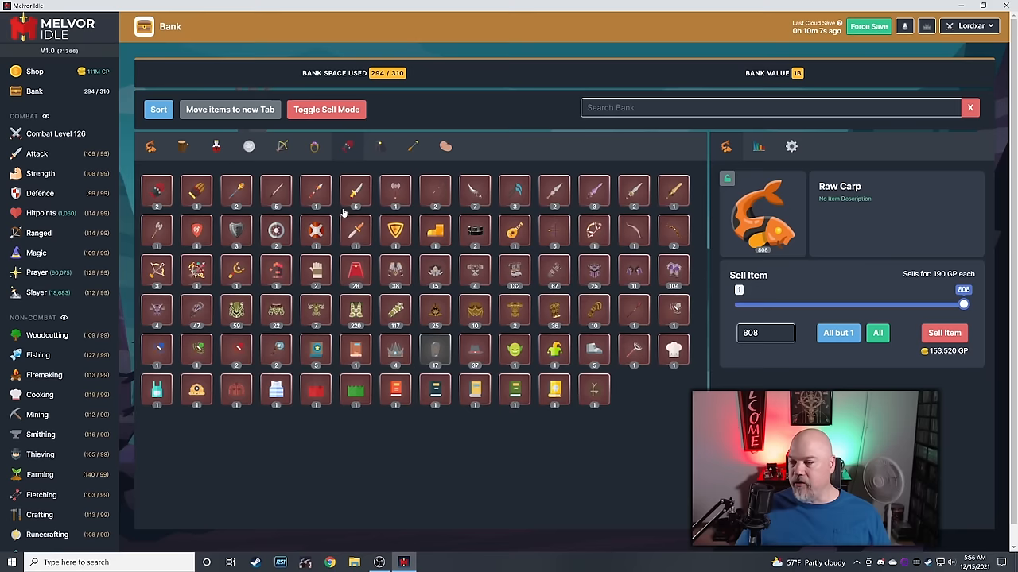
Return to Alt. Magic with Item Alchemy III, giving 160% of sale price.
click(42, 431)
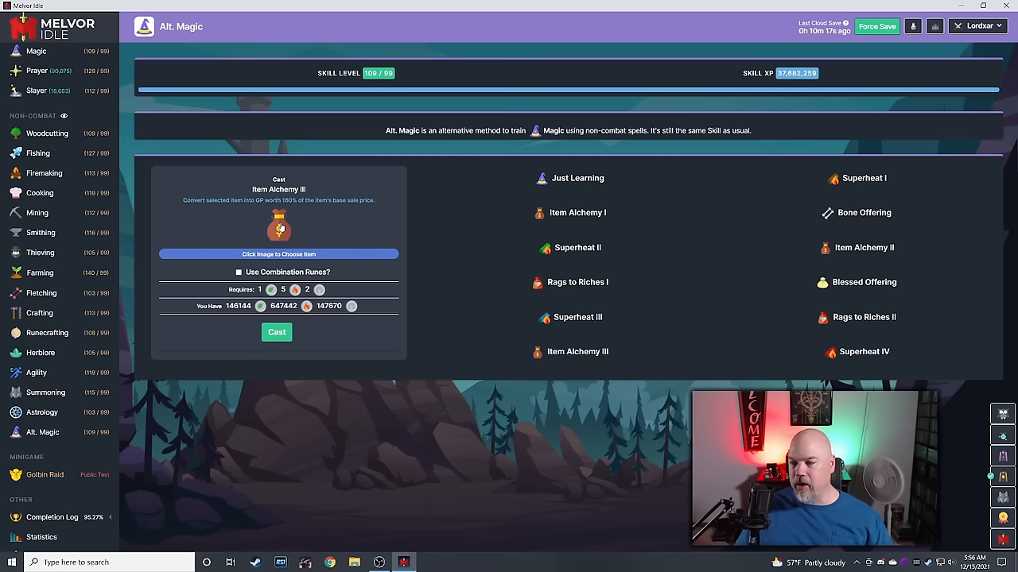
Open Woodcutting at level 109 with Dragon Axe and all trees mastered.
click(34, 91)
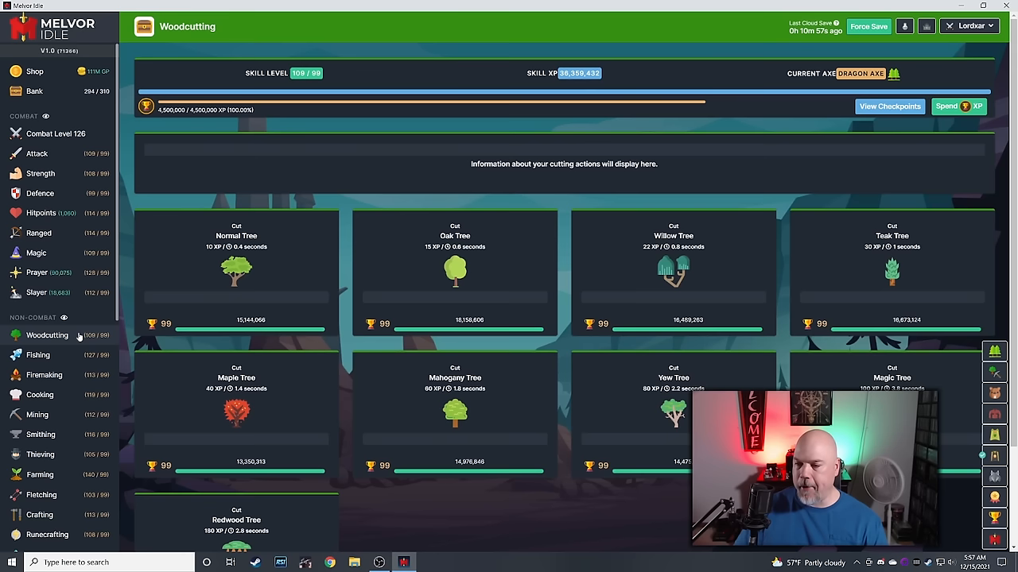
scroll(down, 3)
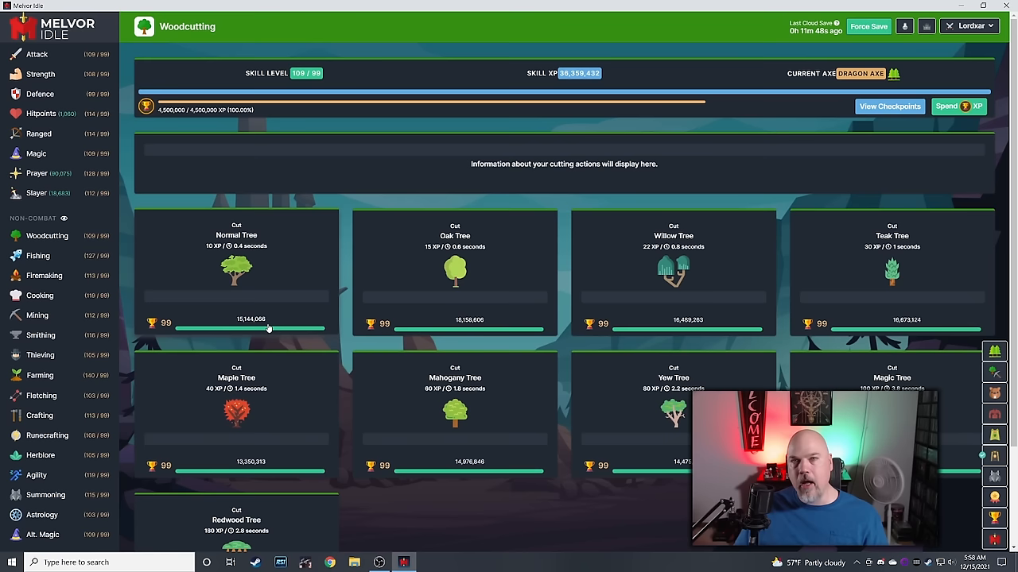
click(38, 255)
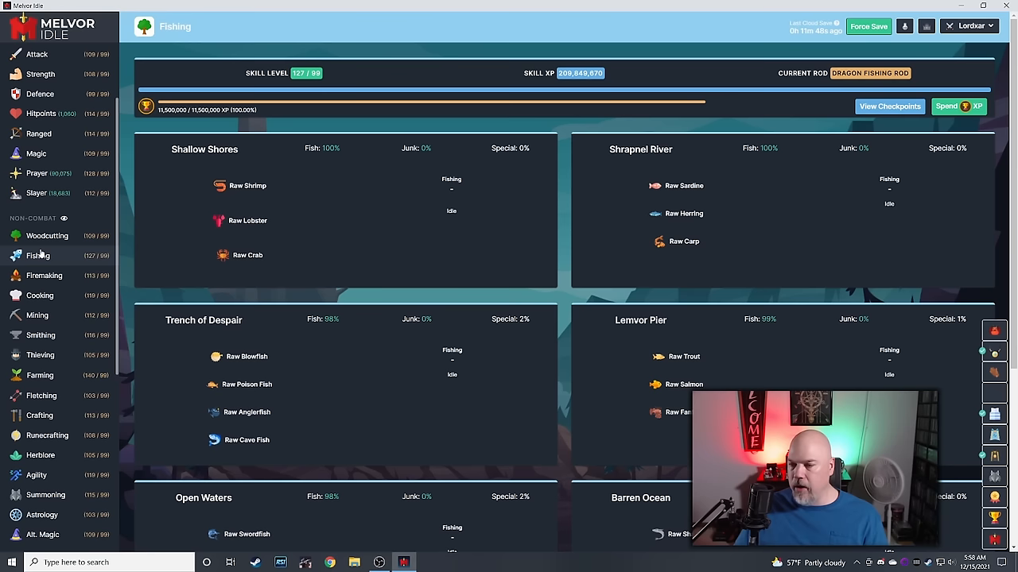
Open Smithing at level 116 and select the Bronze Bar recipe.
click(41, 335)
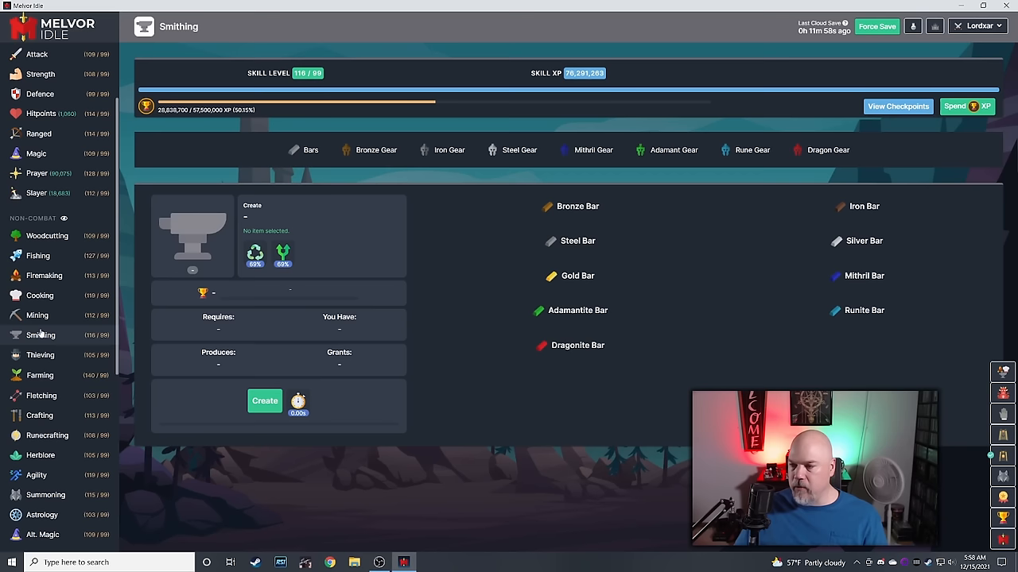
click(577, 206)
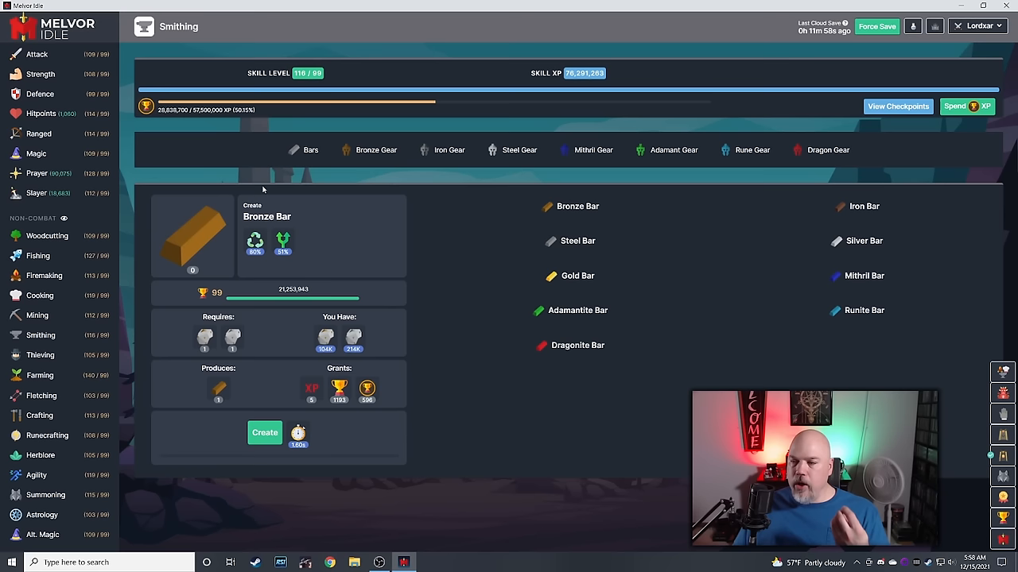
mouse_move(339, 390)
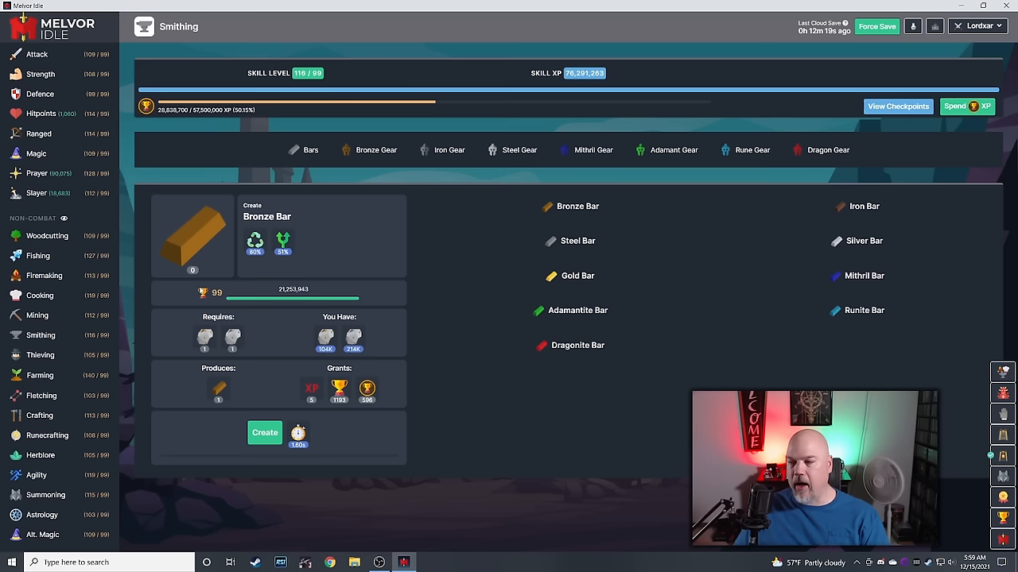
mouse_move(278, 315)
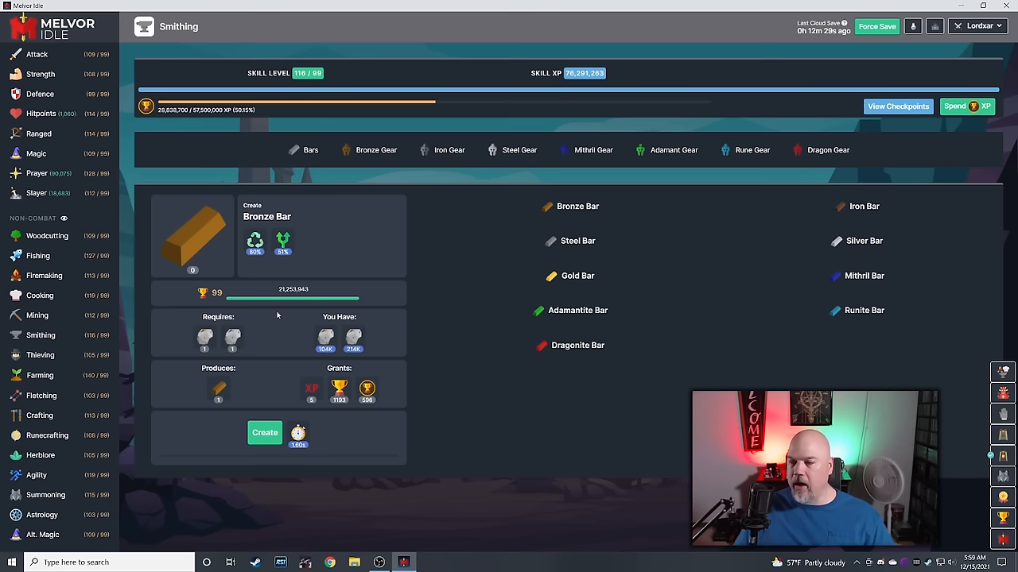
mouse_move(270, 263)
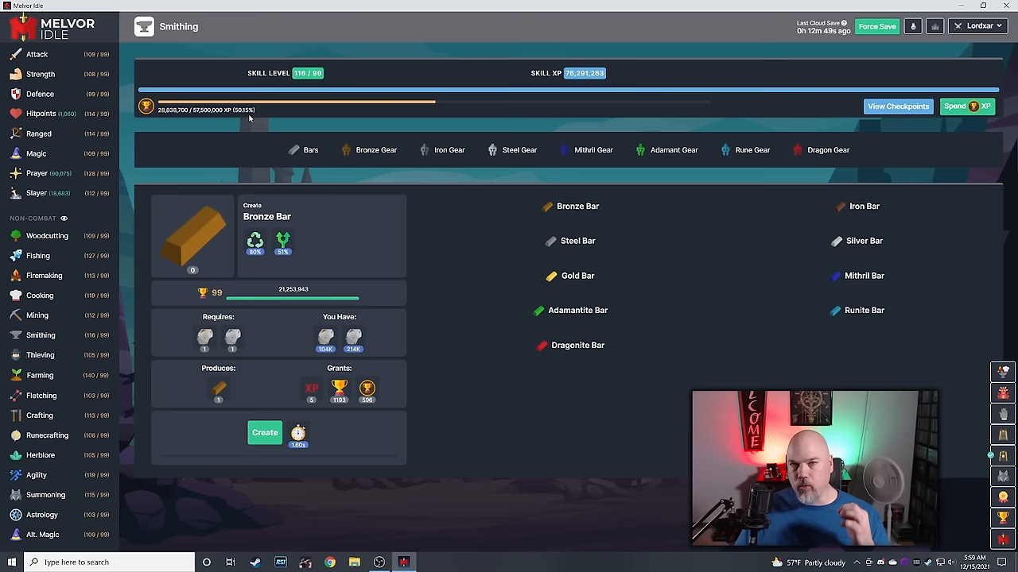
mouse_move(272, 268)
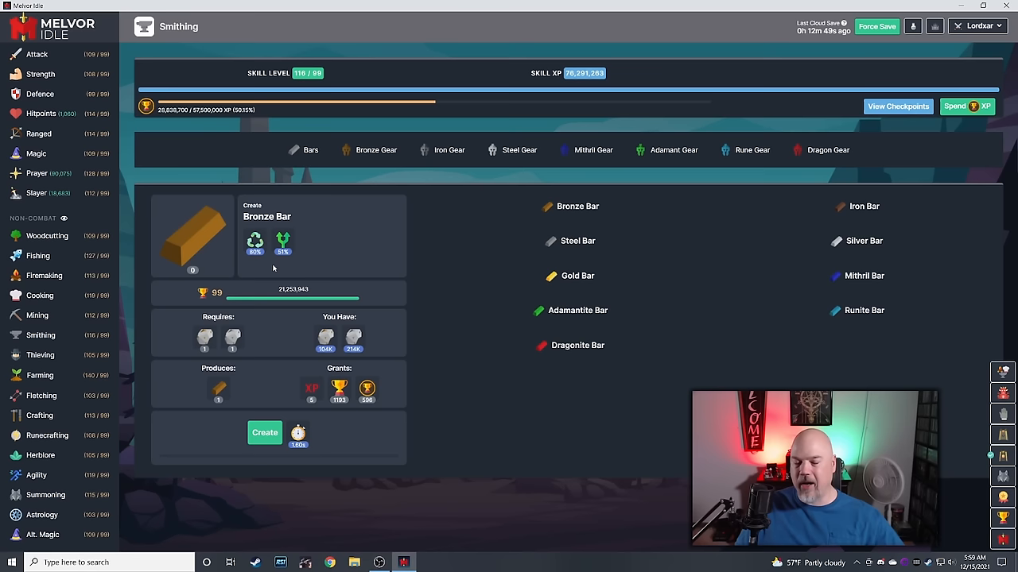
click(897, 106)
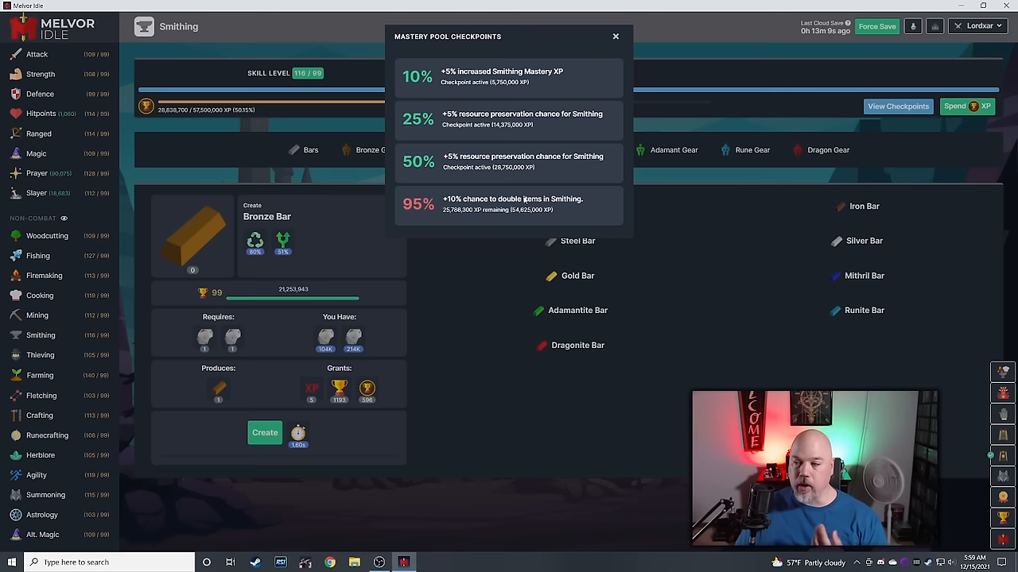
click(615, 36)
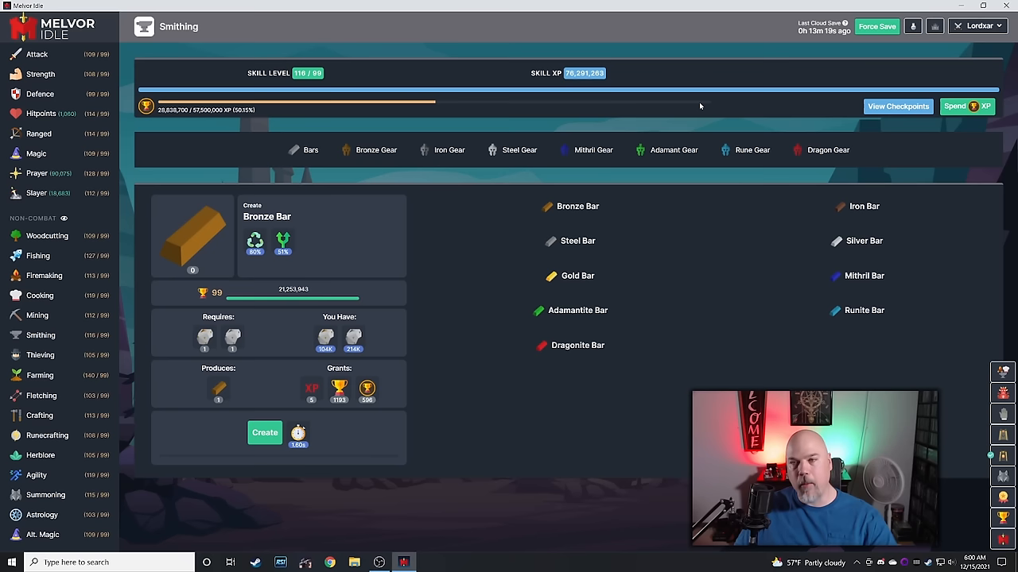
click(46, 236)
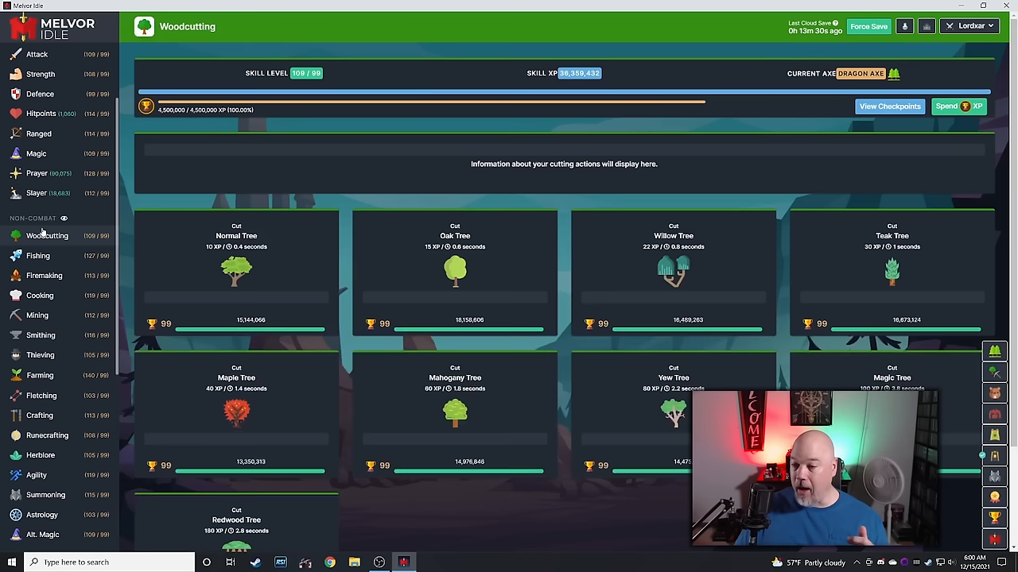
click(888, 106)
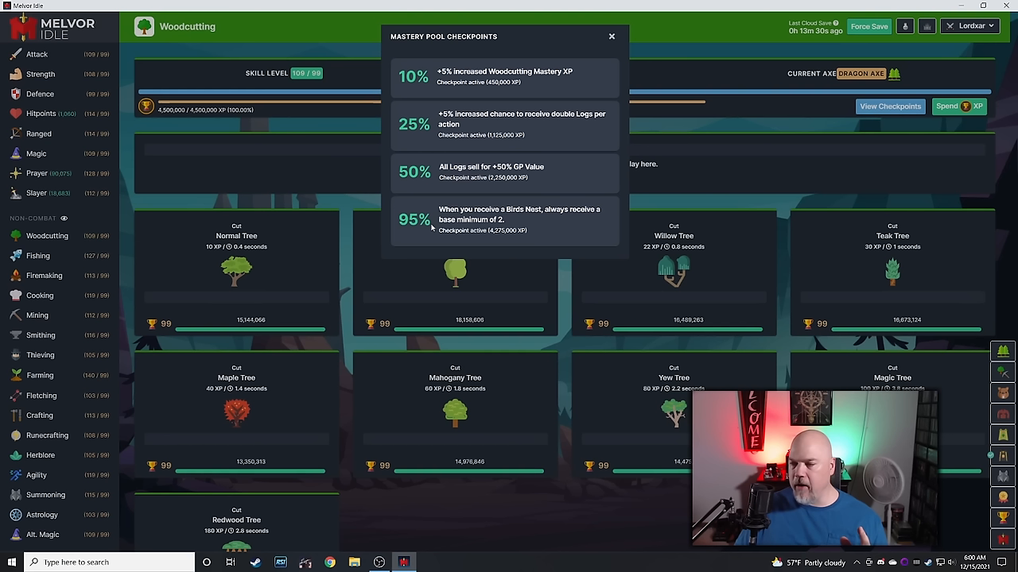
click(611, 37)
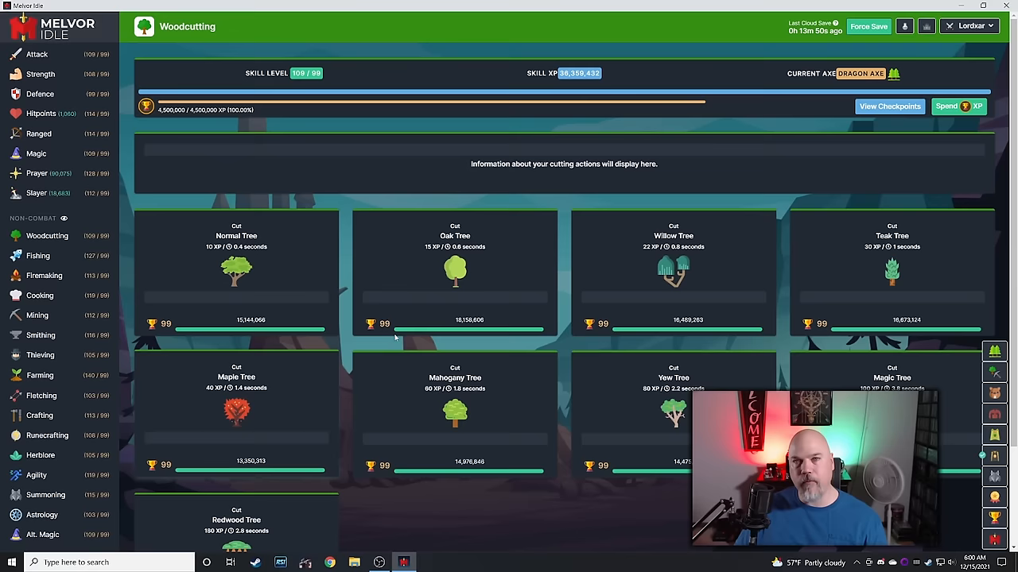
click(41, 335)
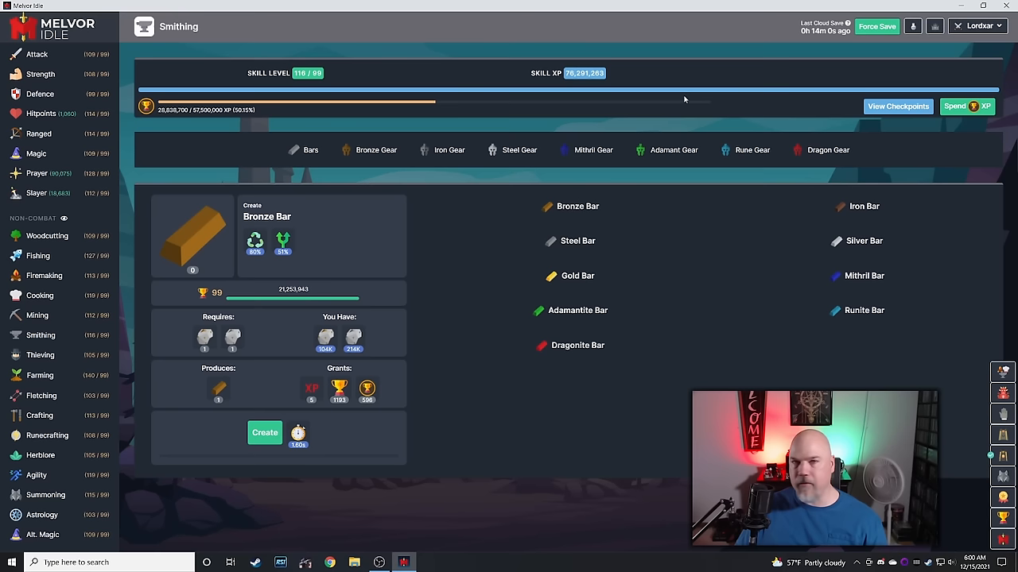
Visit Crafting, Agility's mastery checkpoints and Summoning, ending on level-105 Herblore.
click(954, 106)
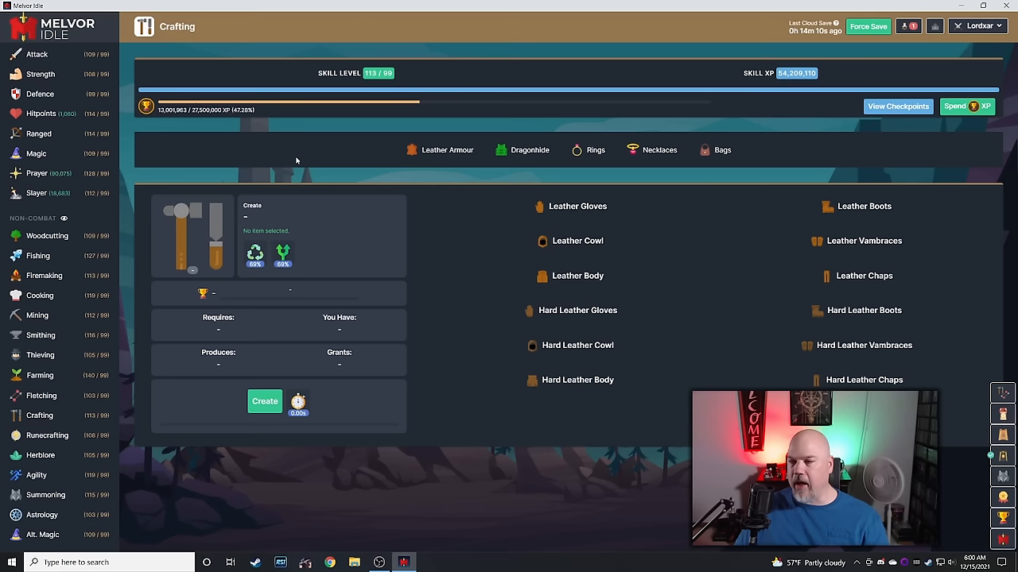
click(36, 375)
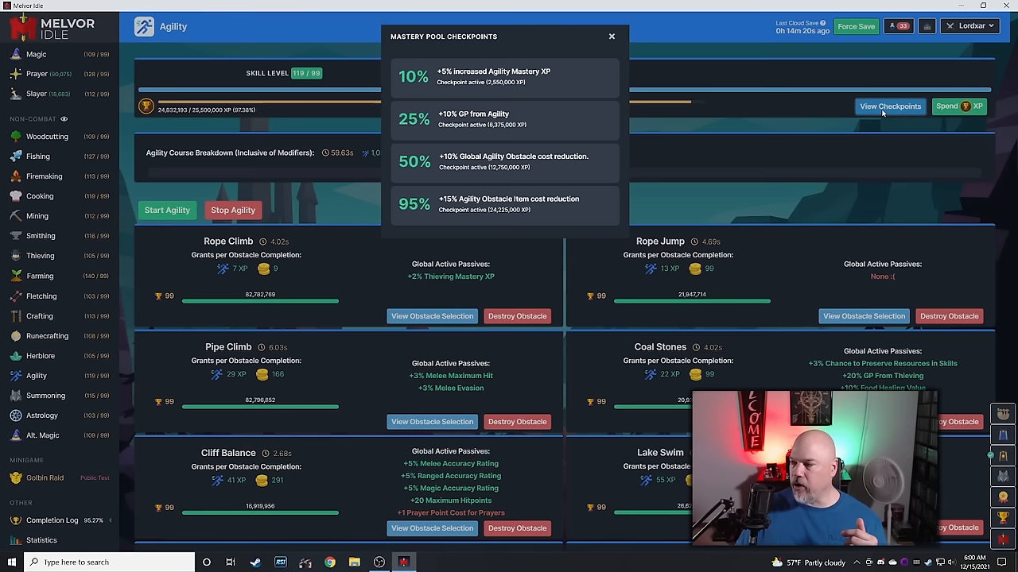
click(611, 36)
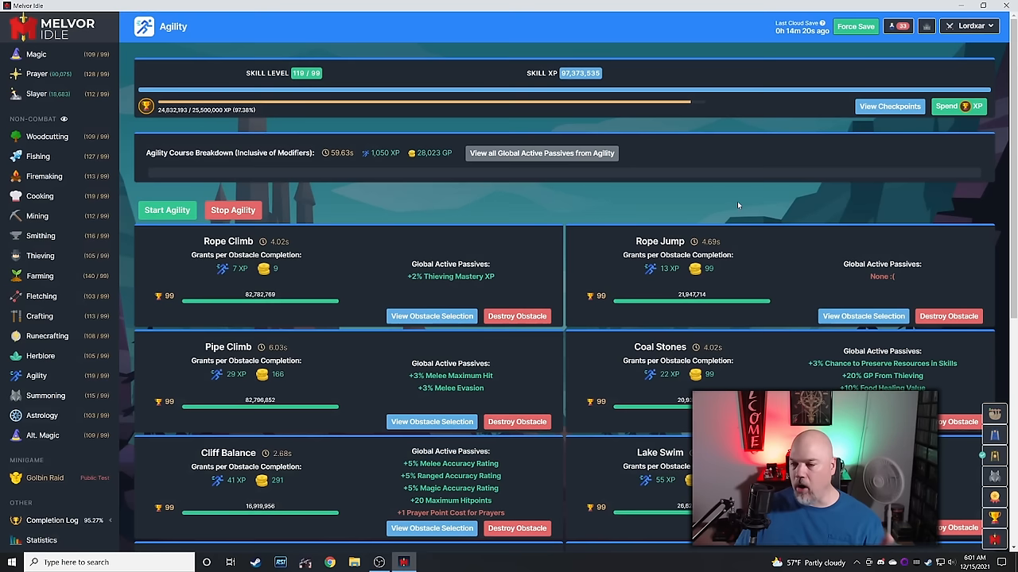
click(37, 395)
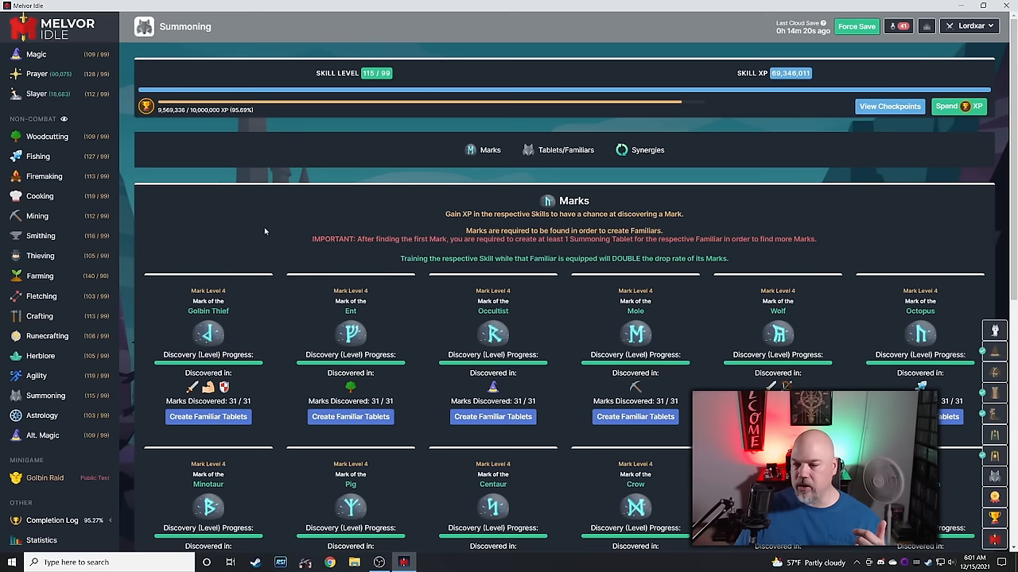
click(40, 355)
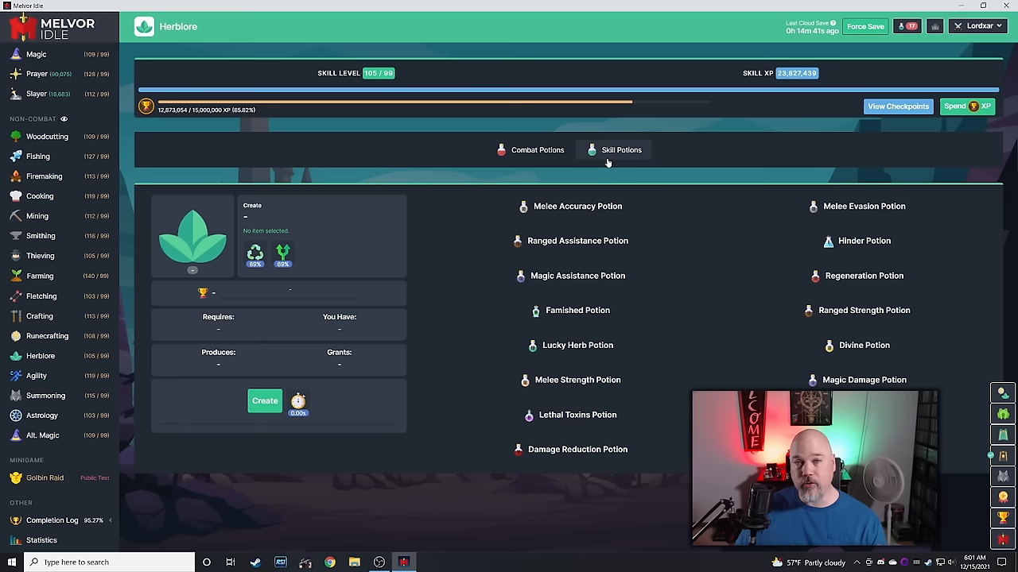
Open and close Smithing's Spend Mastery XP list, then view the mastery unlocks.
click(898, 106)
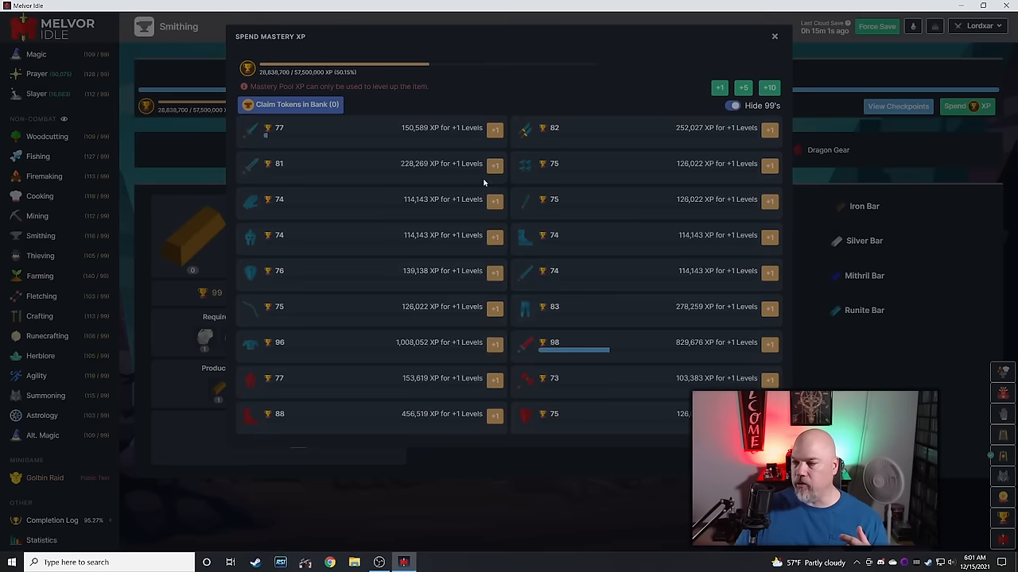
click(774, 36)
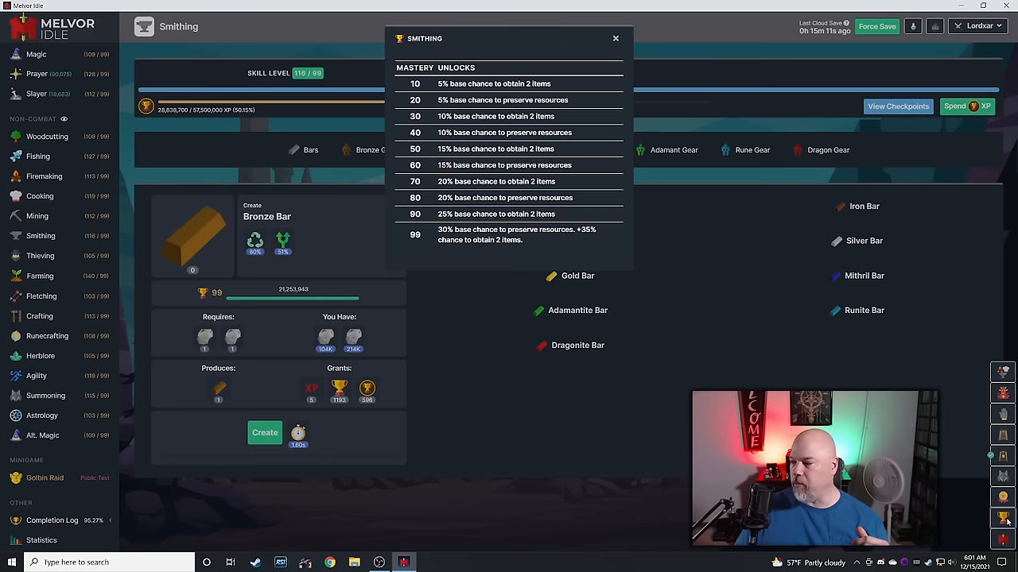
Close the Smithing mastery unlocks, briefly visit Woodcutting, then return to Herblore.
click(616, 38)
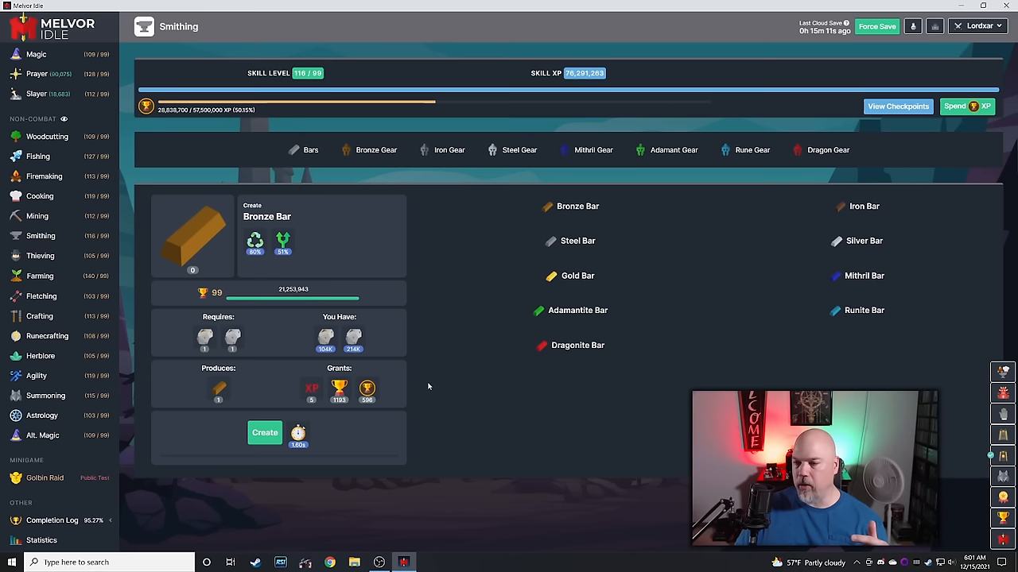
click(46, 136)
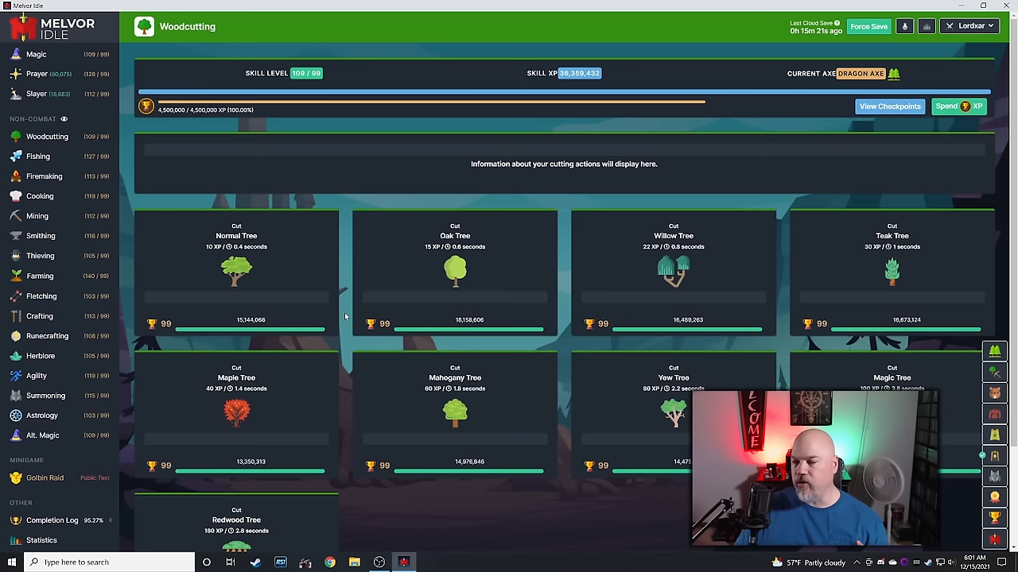
click(41, 355)
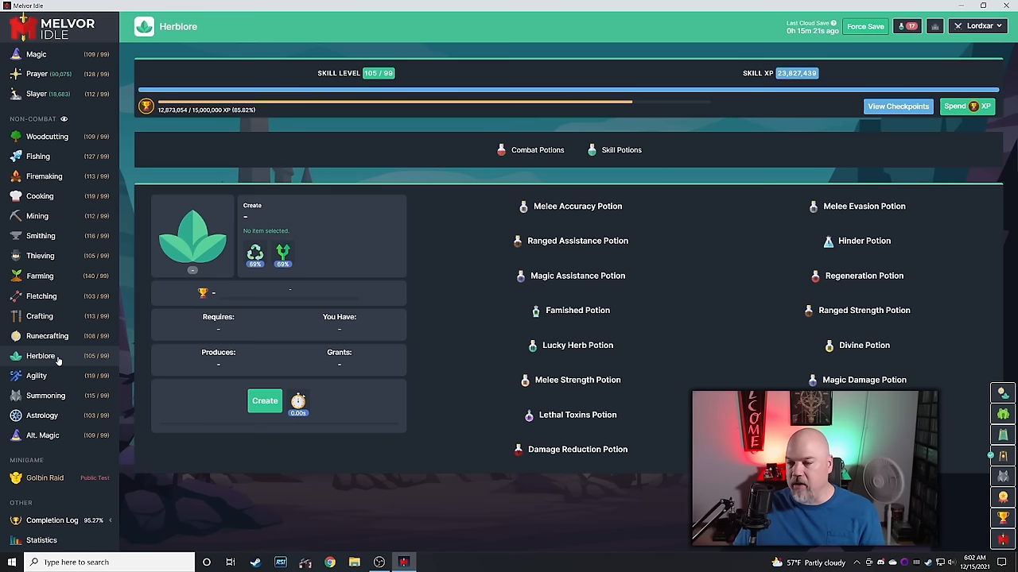
Select Melee Accuracy Potion III (mastery 88) and view Herblore's tier unlocks table.
click(573, 206)
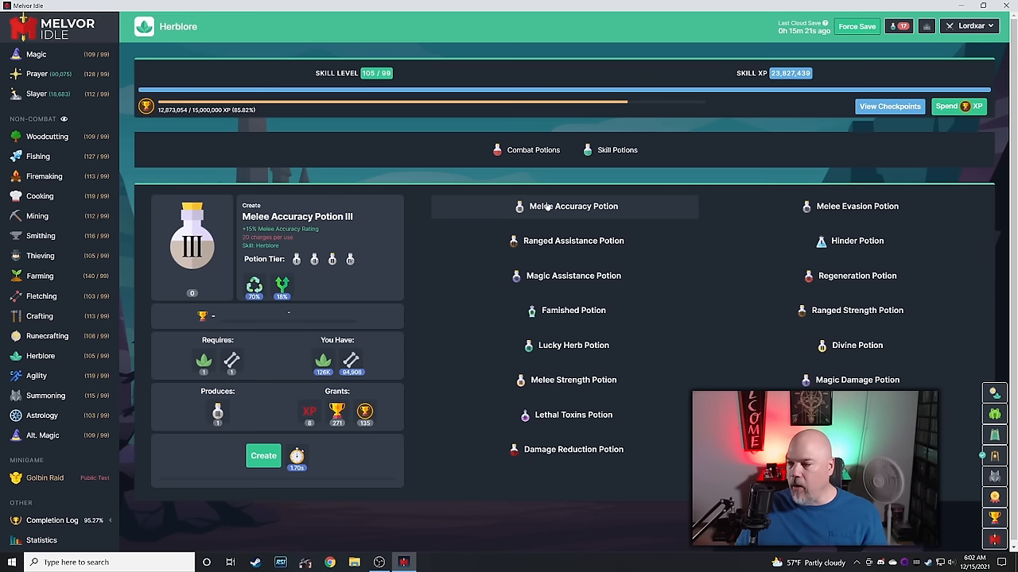
click(203, 315)
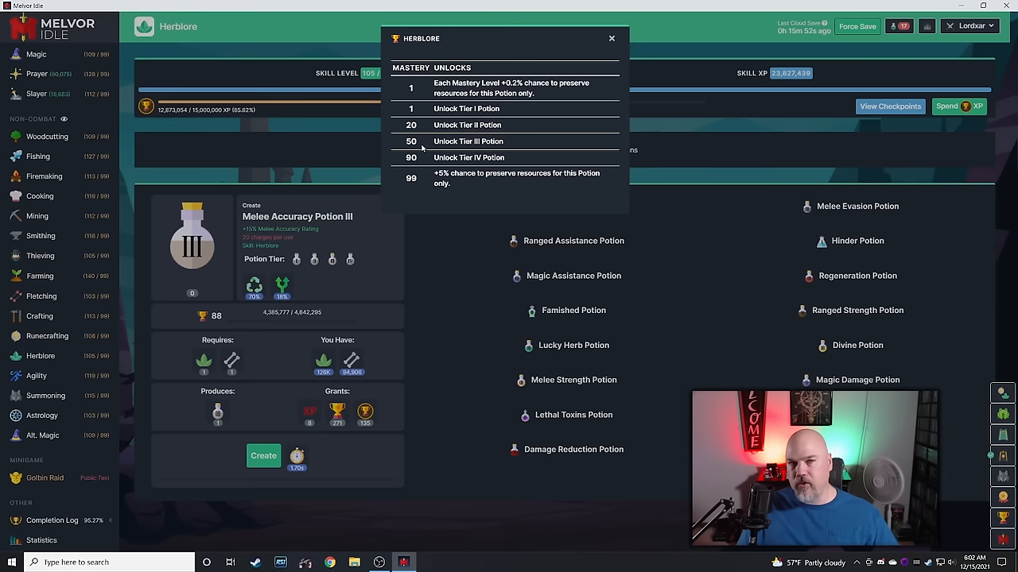
mouse_move(289, 105)
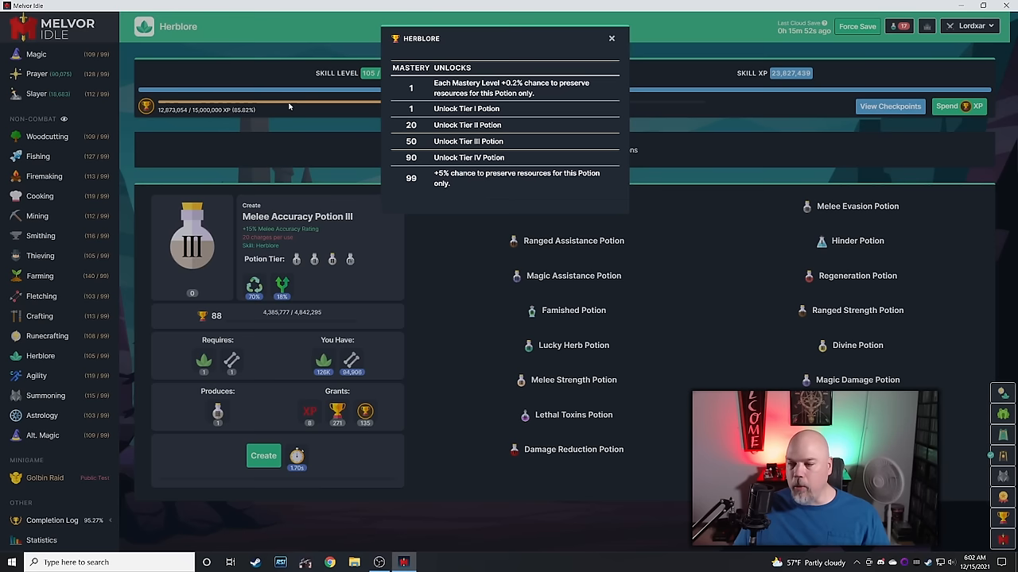
Close Herblore's mastery unlocks table, keeping Melee Accuracy Potion III selected.
click(611, 38)
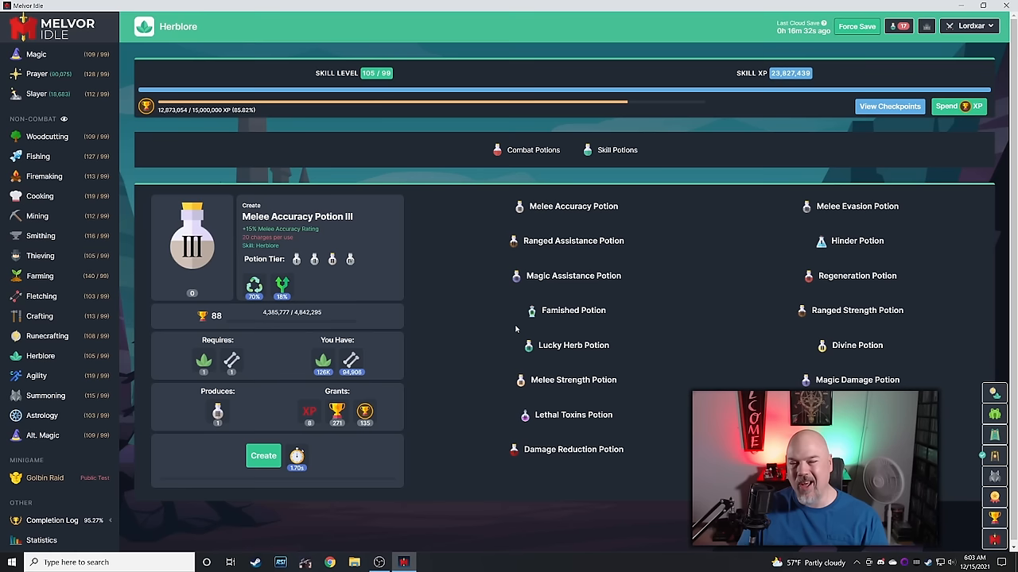
mouse_move(433, 300)
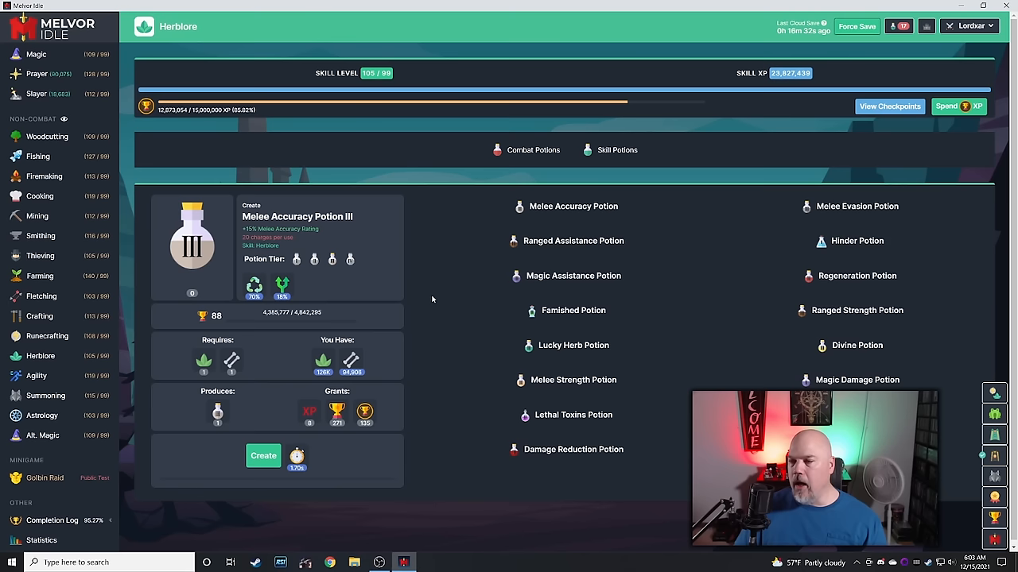
mouse_move(373, 287)
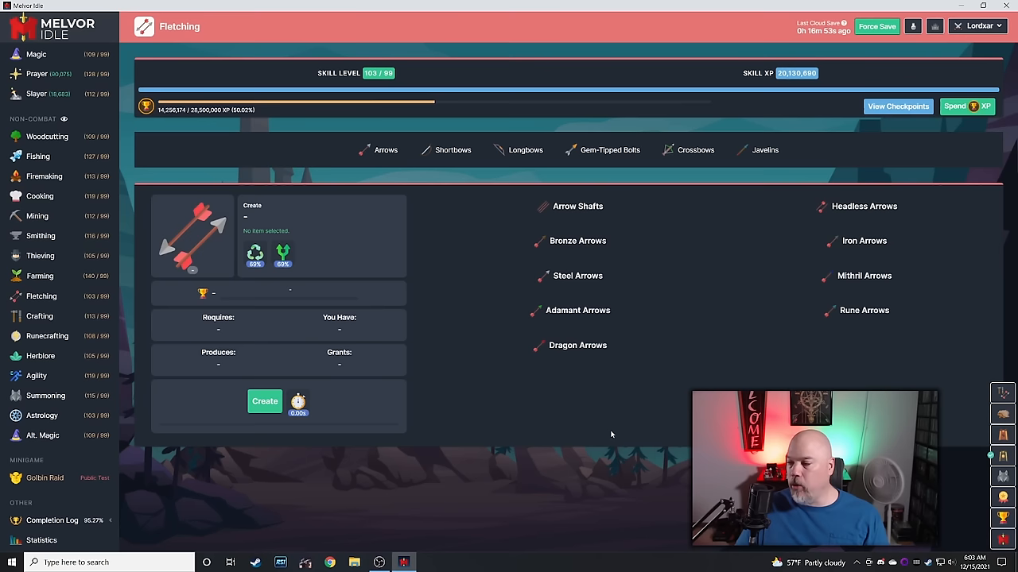
mouse_move(470, 526)
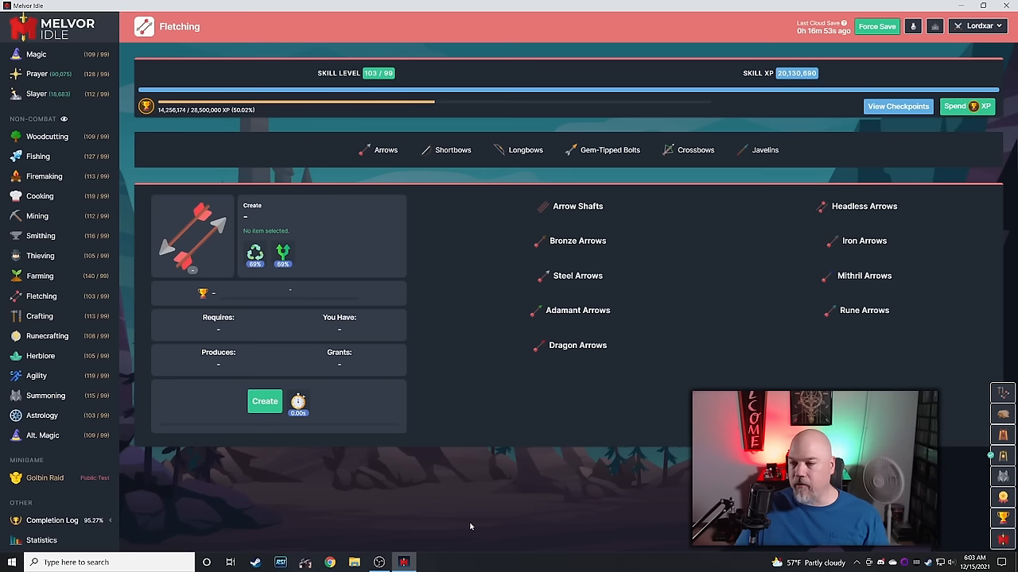
Open Firemaking (level 113) and close its four-checkpoint Mastery Pool popup.
click(44, 176)
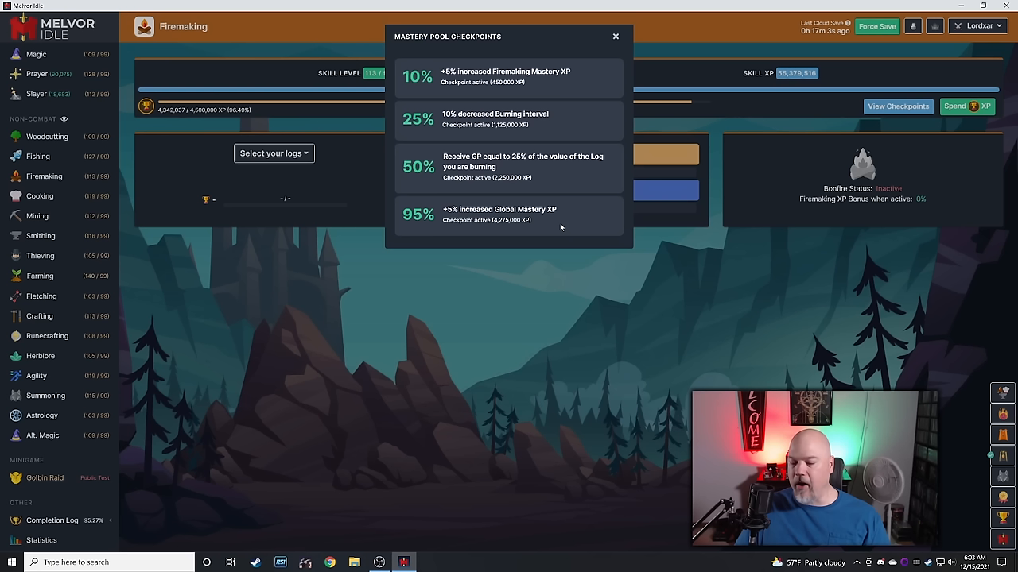
click(614, 36)
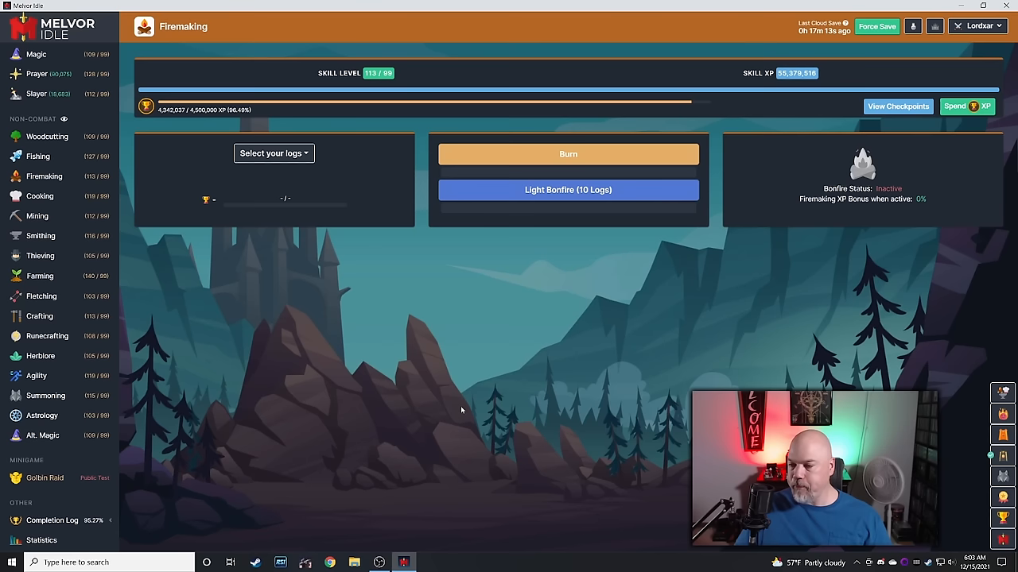
mouse_move(502, 349)
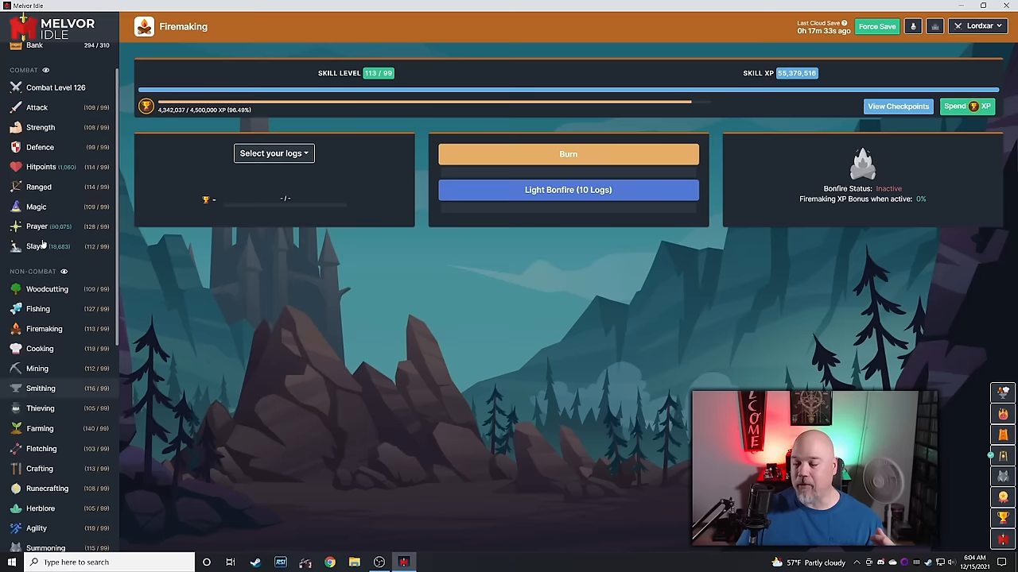
Browse the Fishing areas, then switch to Mining at level 112 with a Dragon Pickaxe.
scroll(down, 3)
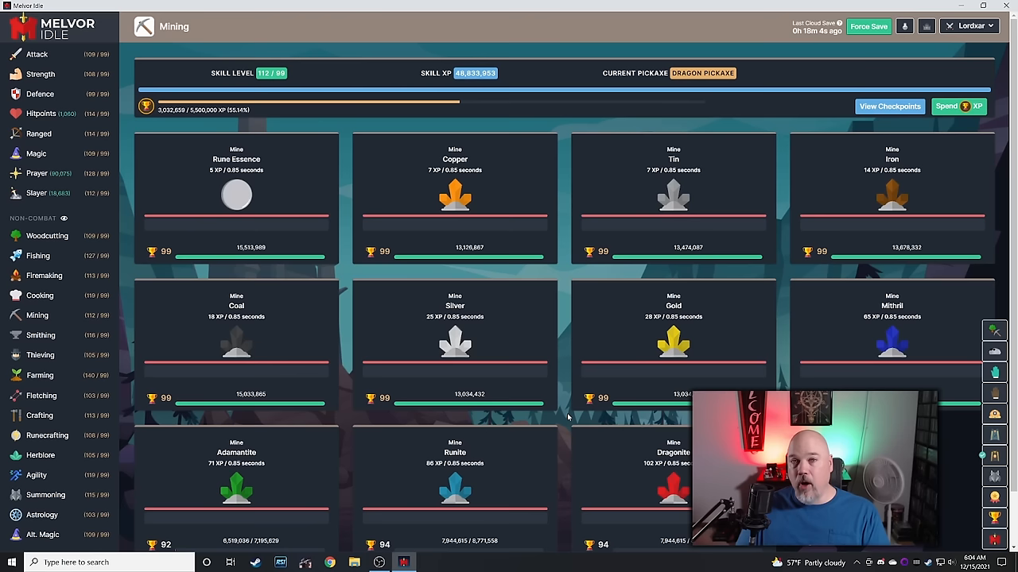
click(37, 255)
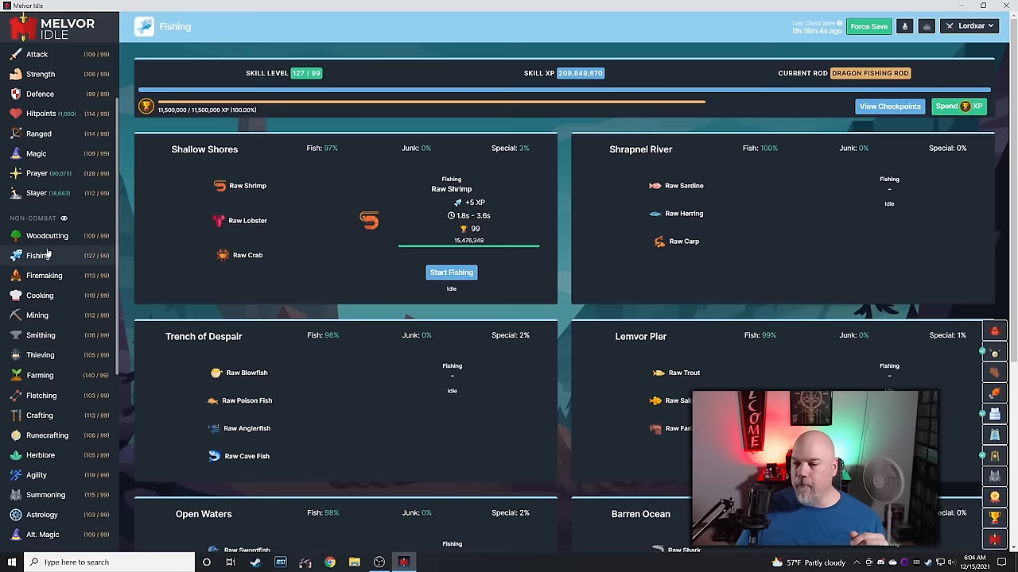
scroll(down, 3)
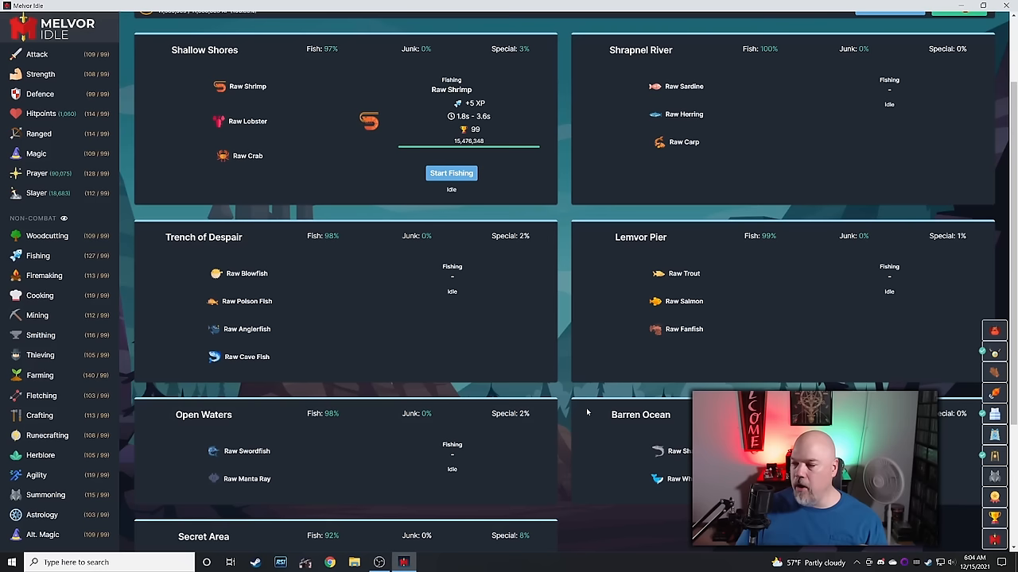
scroll(down, 3)
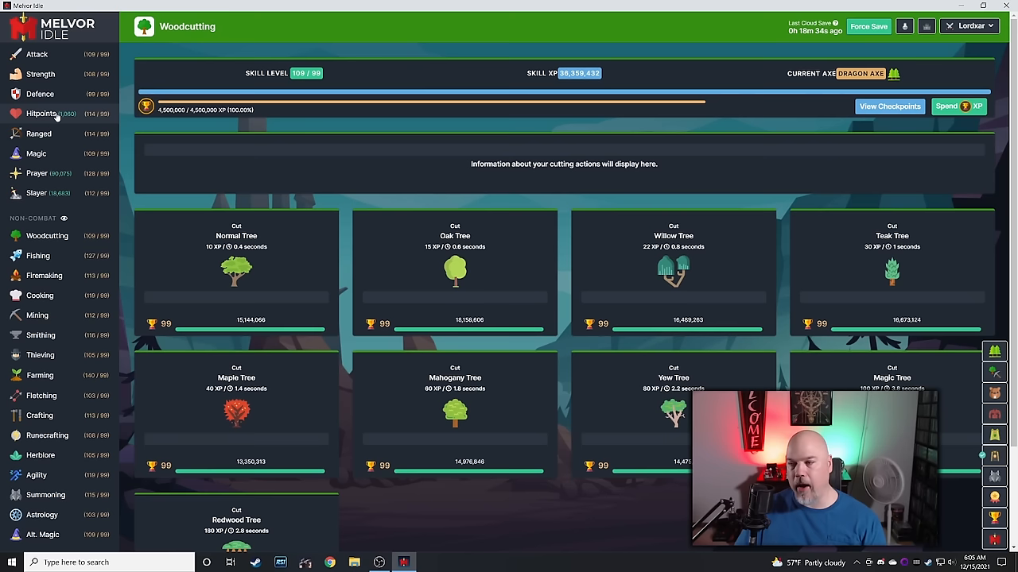
click(37, 315)
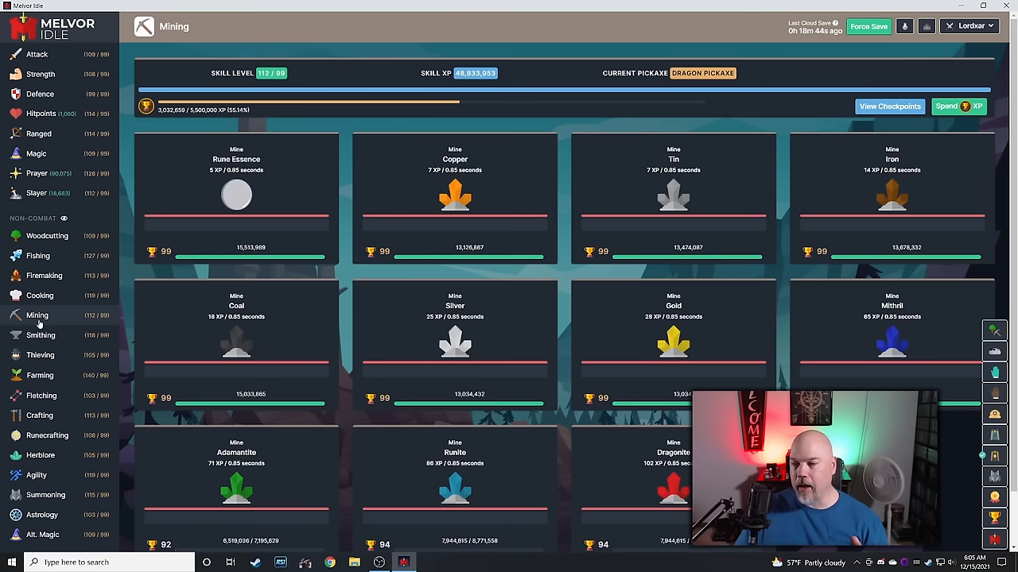
Open the Shop's Gloves section and scroll its five unowned gloves, including Gem Gloves.
click(34, 70)
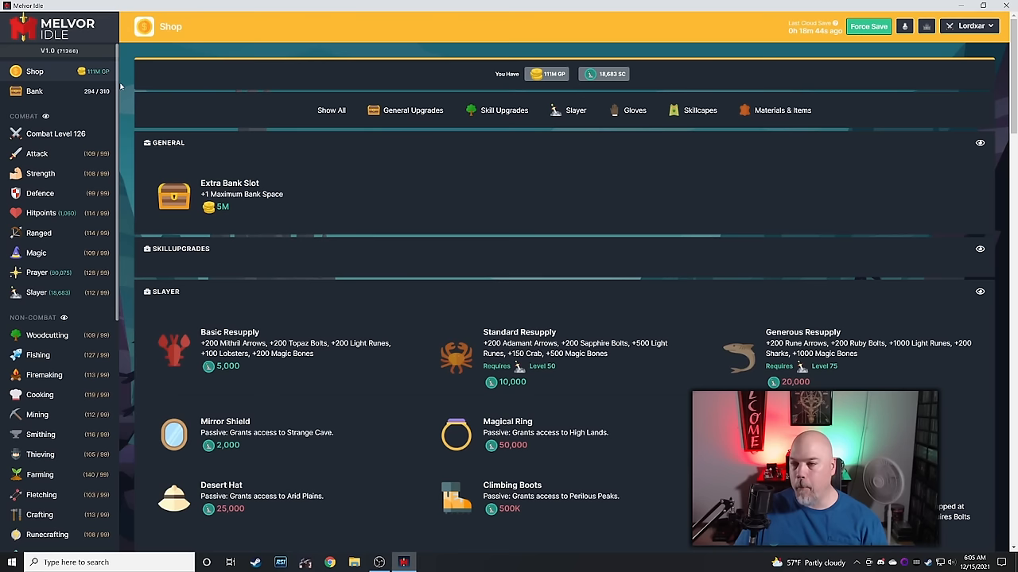
click(634, 110)
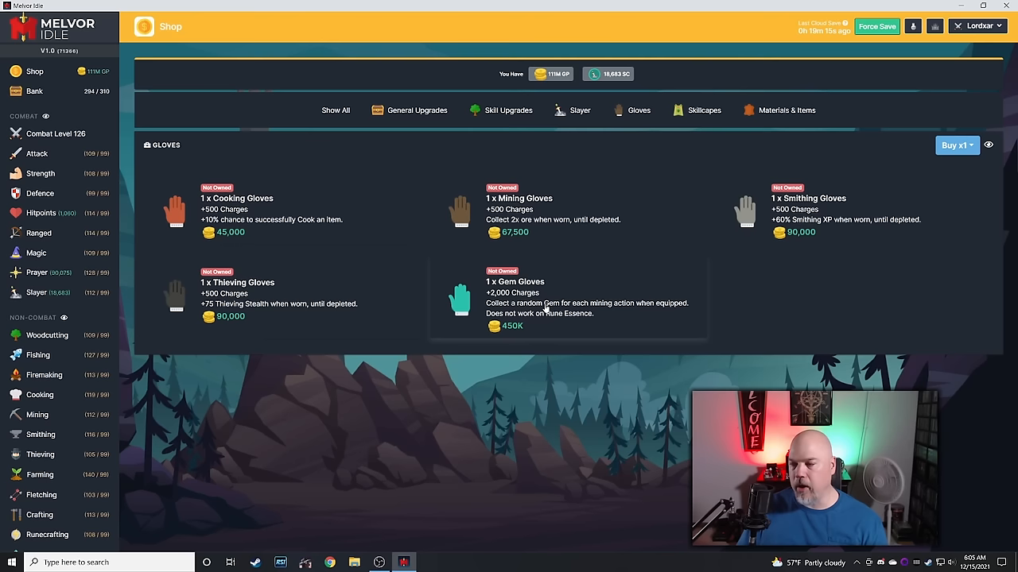
scroll(down, 3)
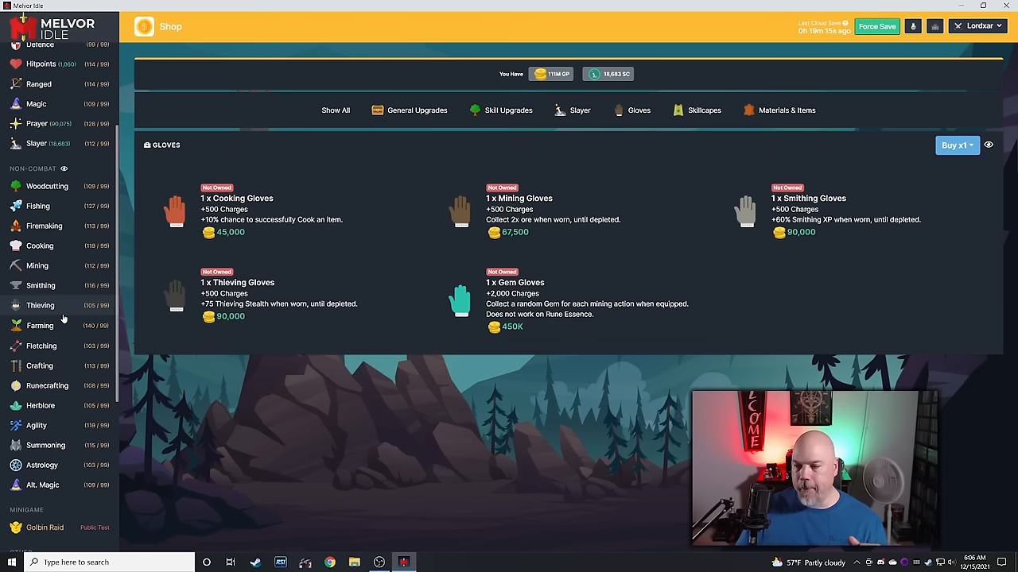
View the Marauder's drop list in Thieving, then move to the Farming herb plots.
click(40, 305)
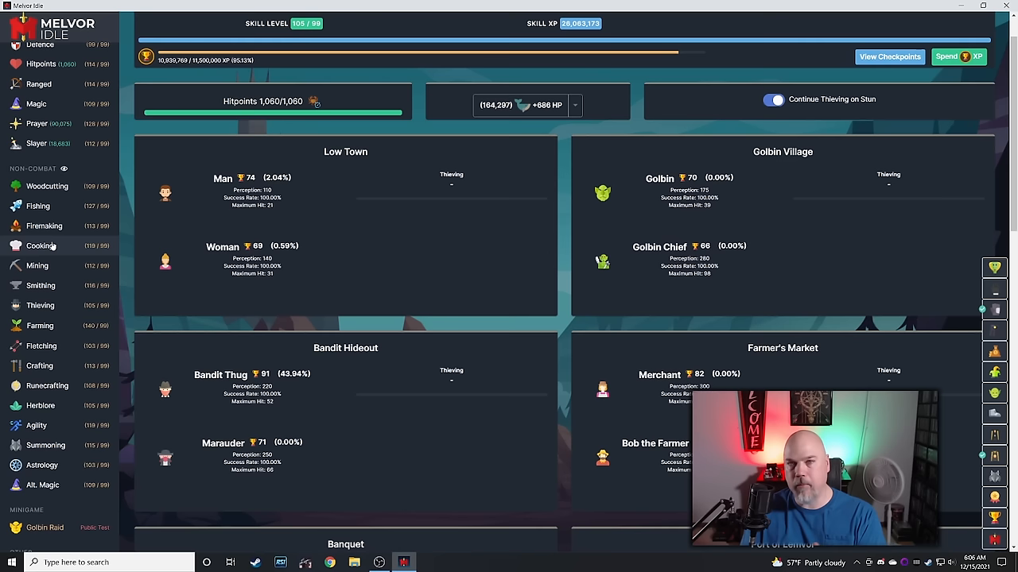
click(164, 193)
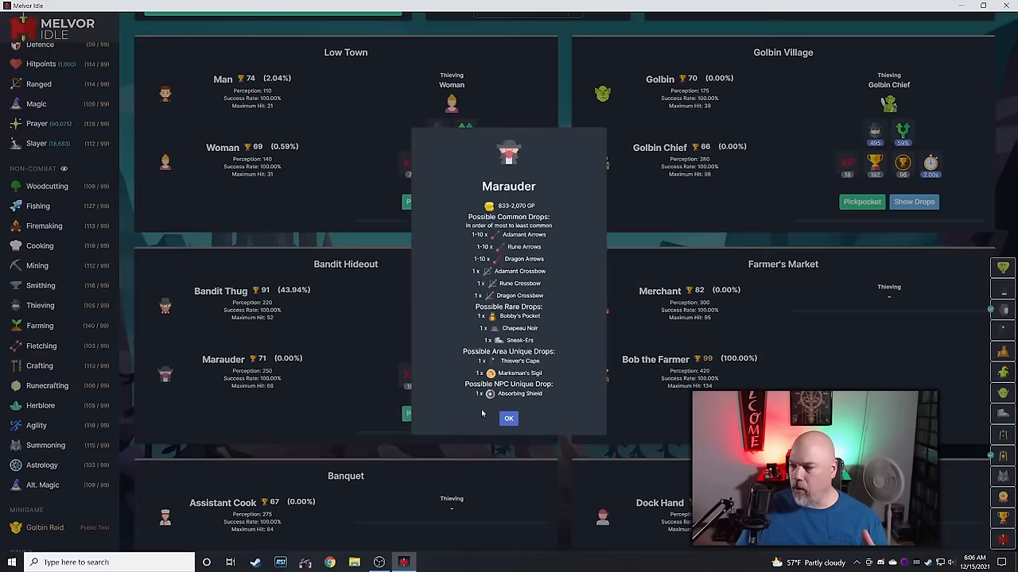
click(508, 418)
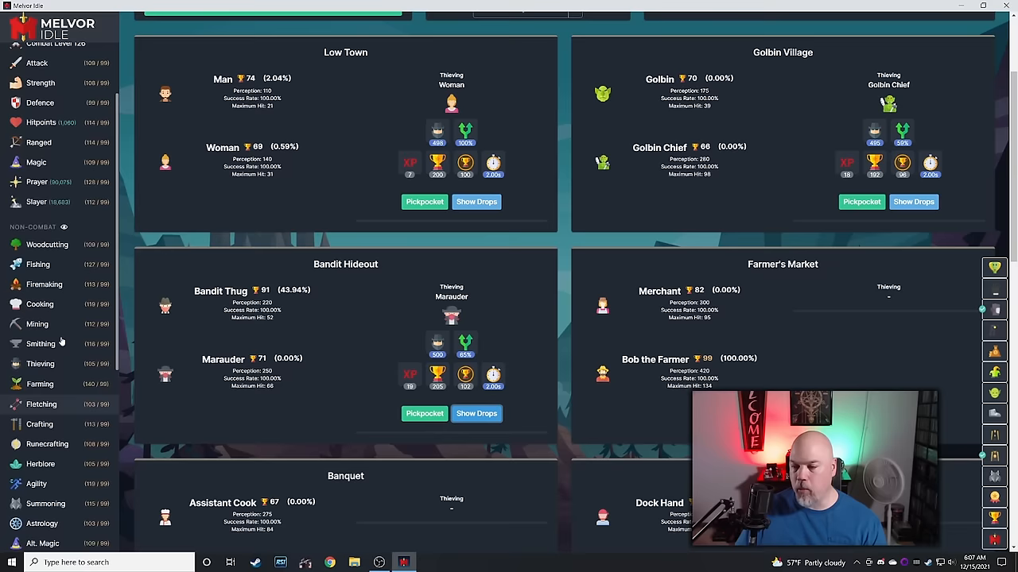
click(40, 375)
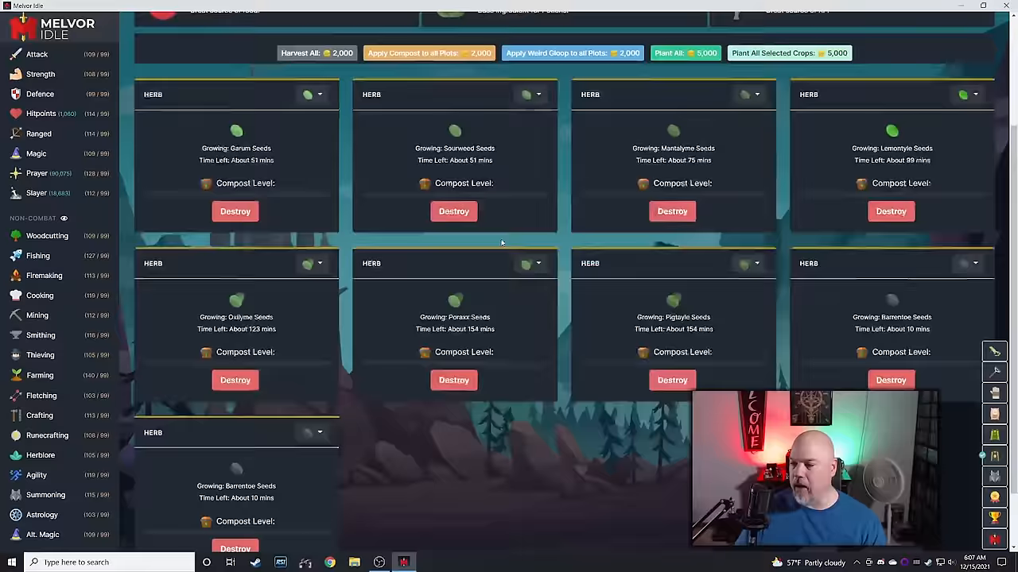
Open the Bank, showing 294 of 310 slots and the Clue Chasers Insignia.
click(34, 92)
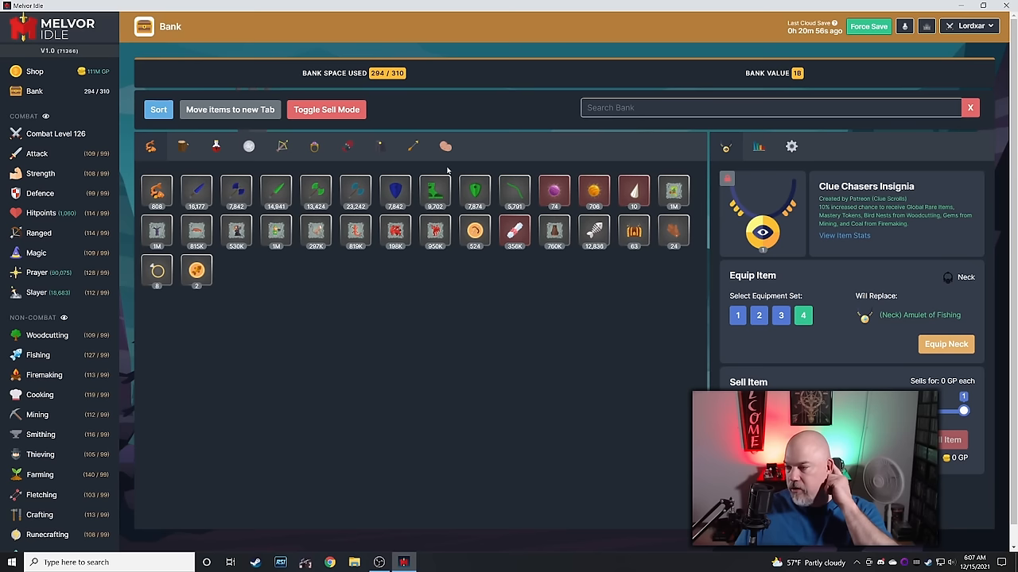
click(445, 147)
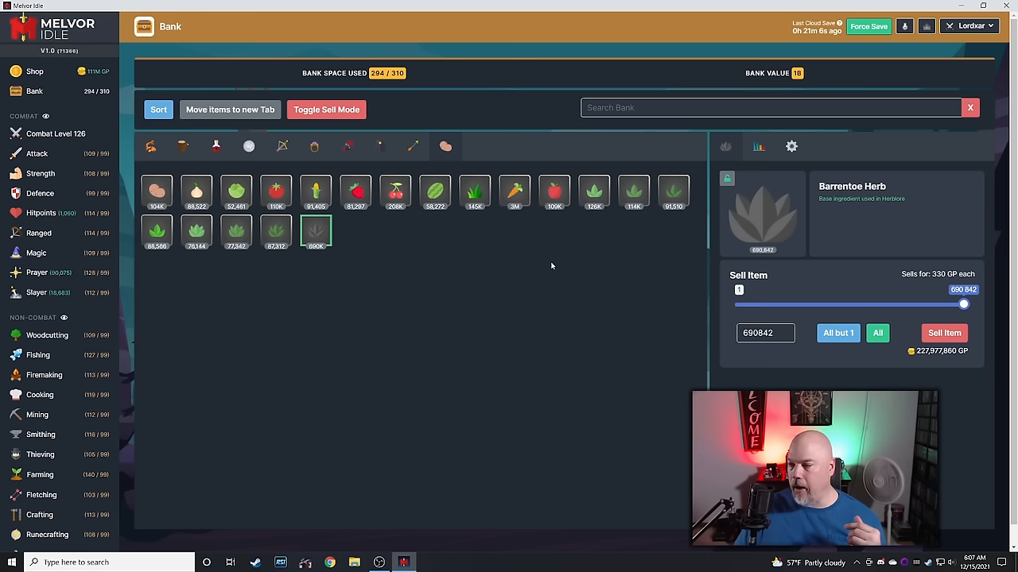
click(474, 192)
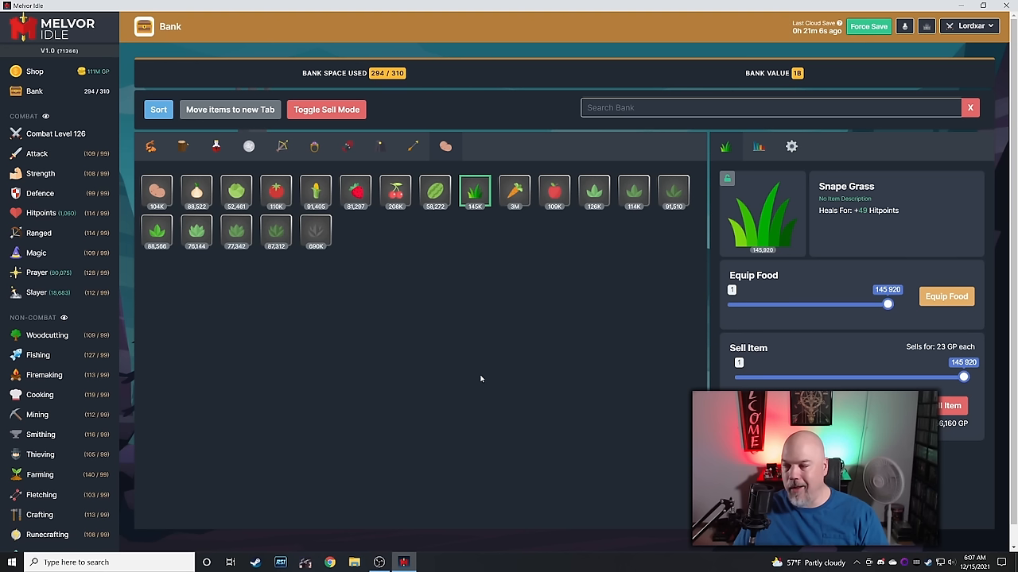
mouse_move(447, 311)
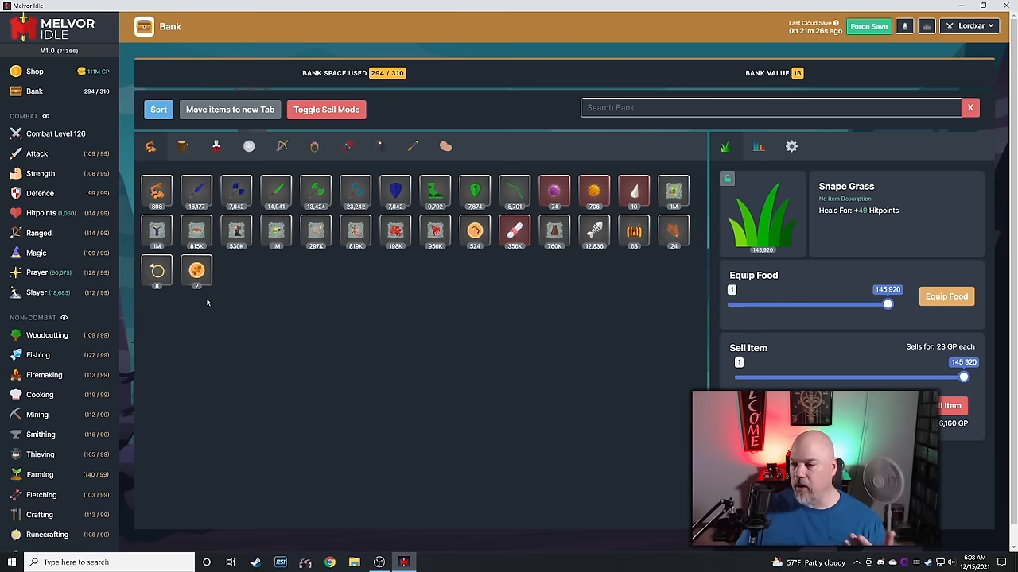
click(434, 192)
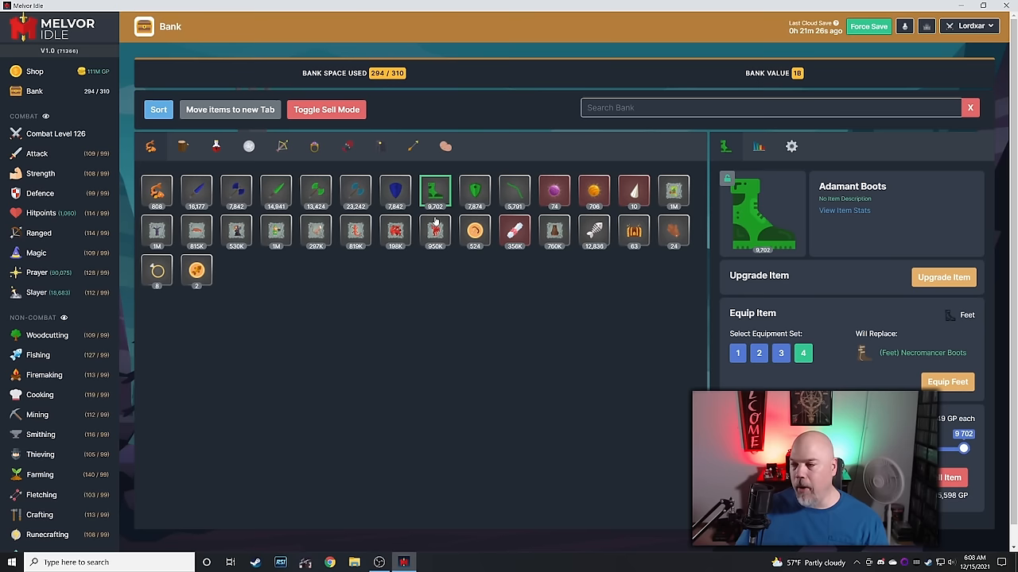
mouse_move(433, 320)
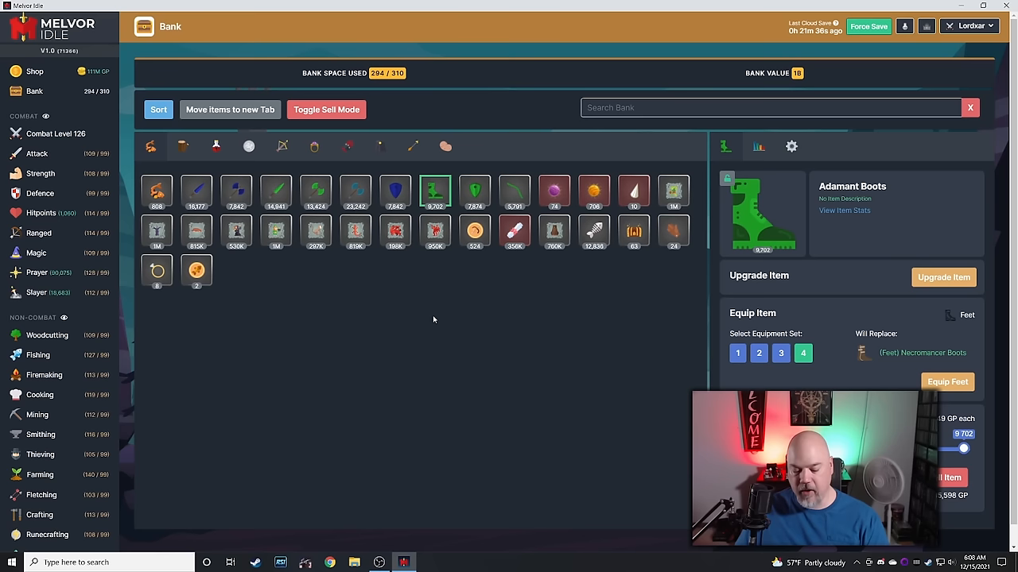
scroll(down, 3)
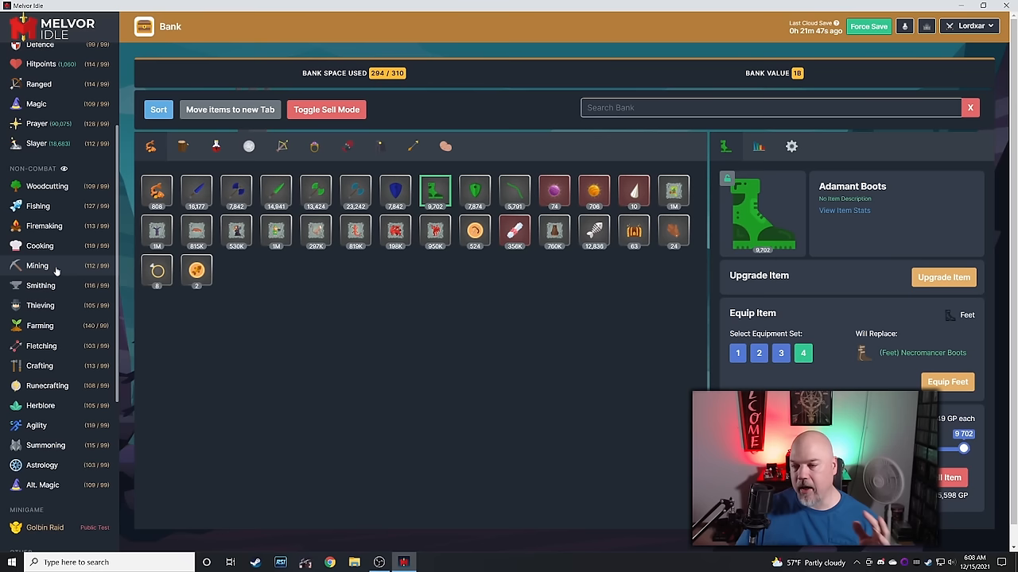
Visit Fletching and Woodcutting, ending with Dragon Javelin selected in Fletching.
click(40, 346)
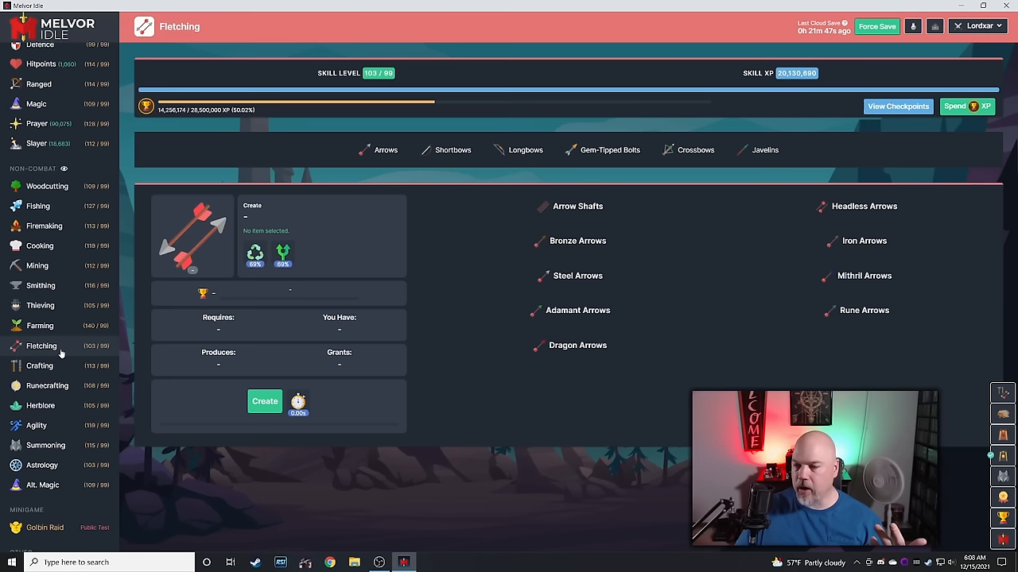
click(46, 186)
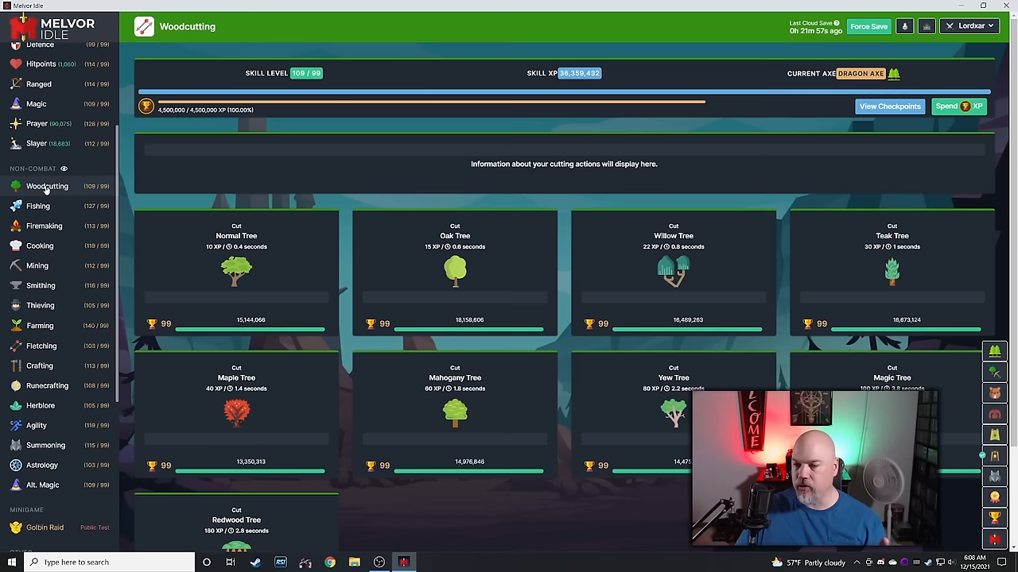
click(40, 285)
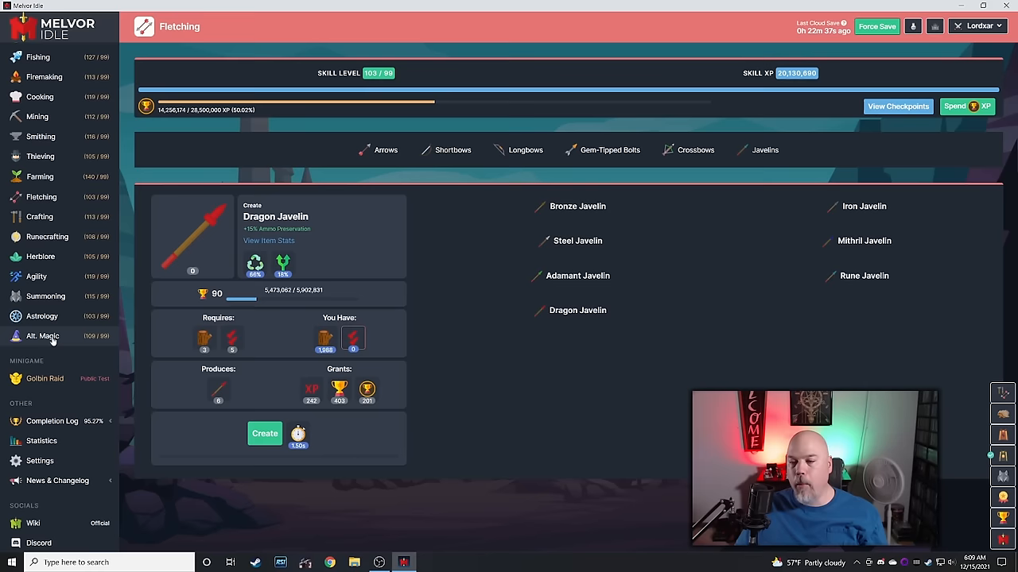
Choose Item Alchemy III in Alt. Magic, glance at the bank, then return.
click(43, 335)
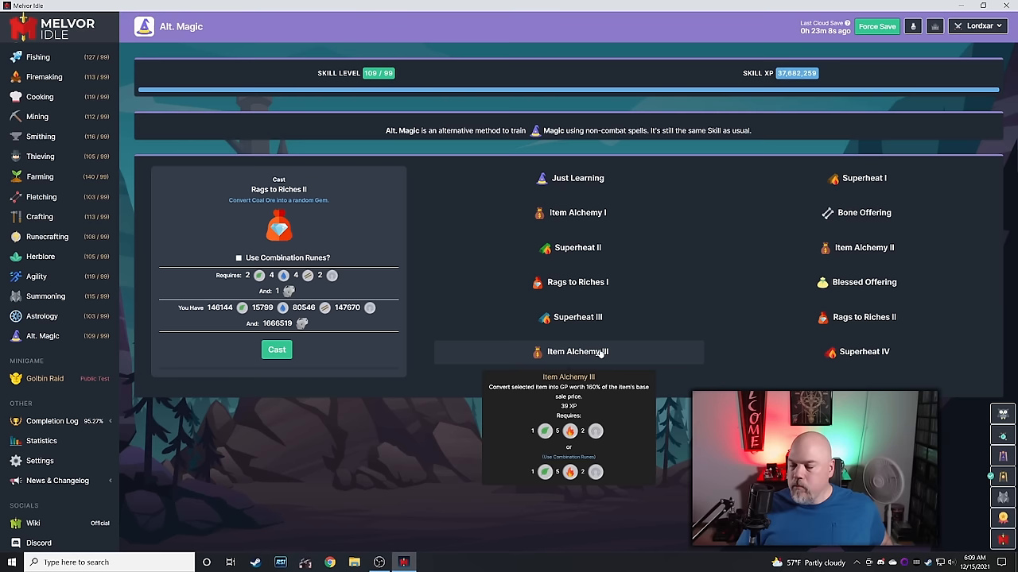
mouse_move(390, 199)
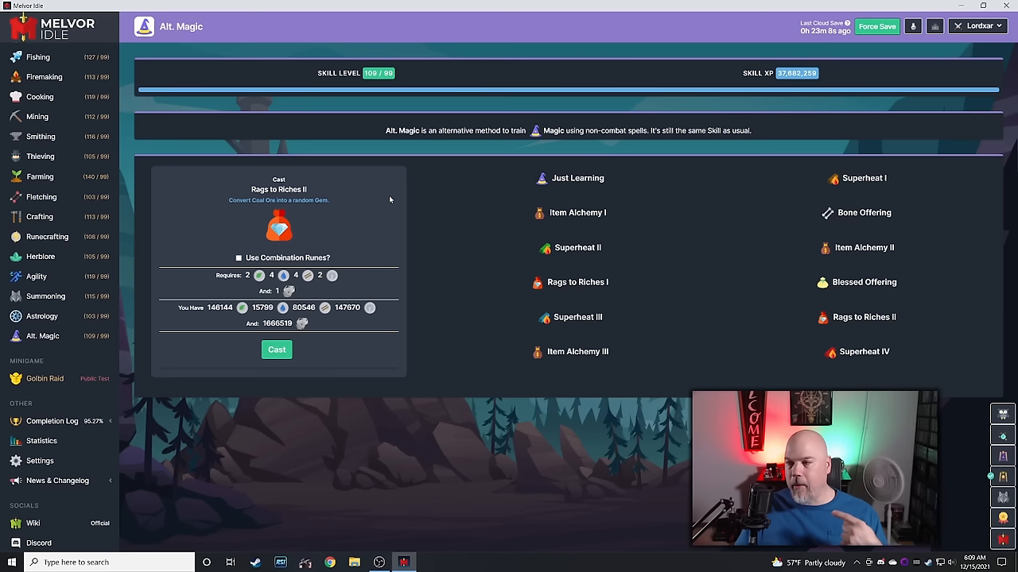
mouse_move(643, 384)
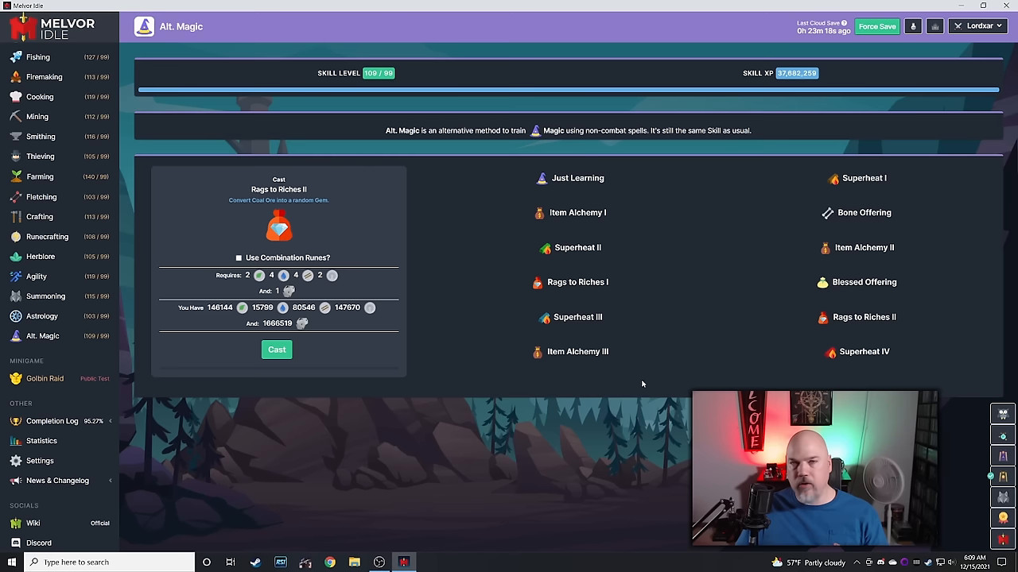
click(578, 352)
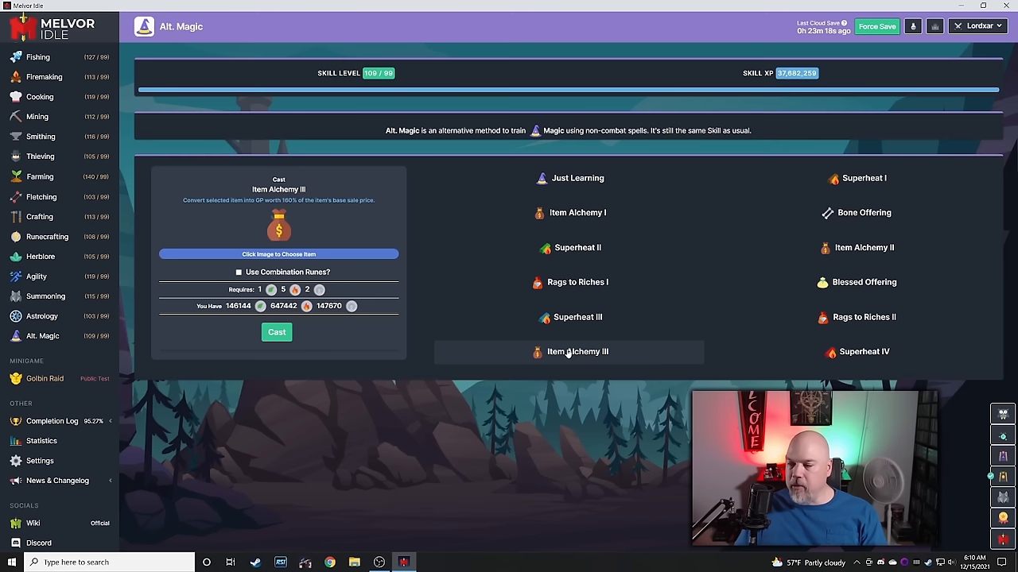
click(34, 91)
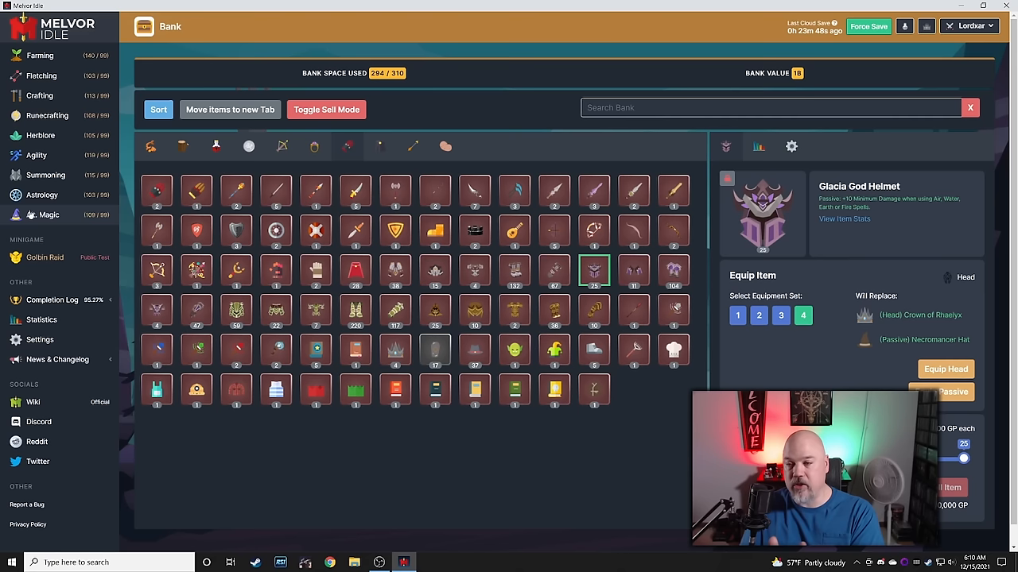
click(41, 215)
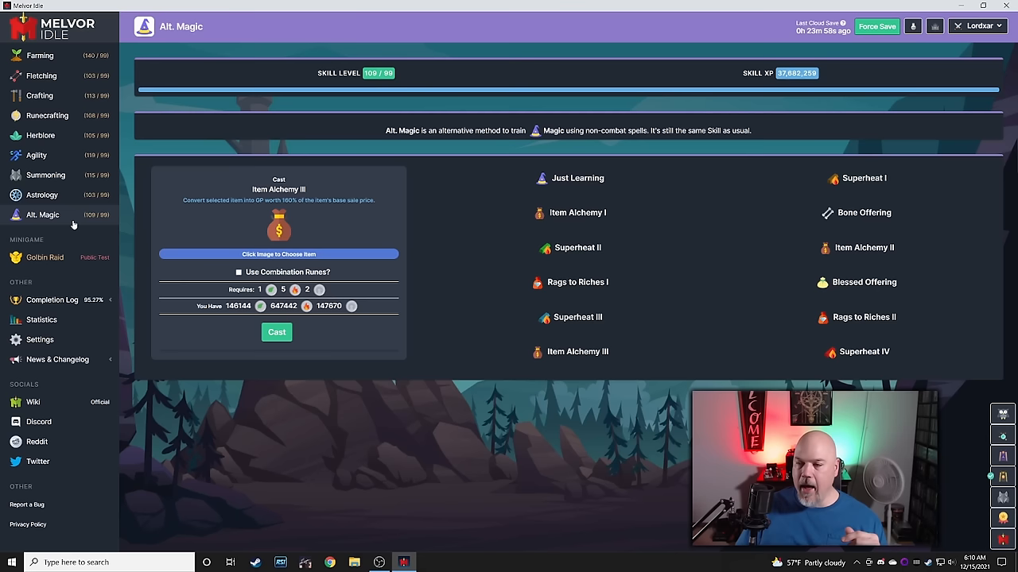
mouse_move(557, 400)
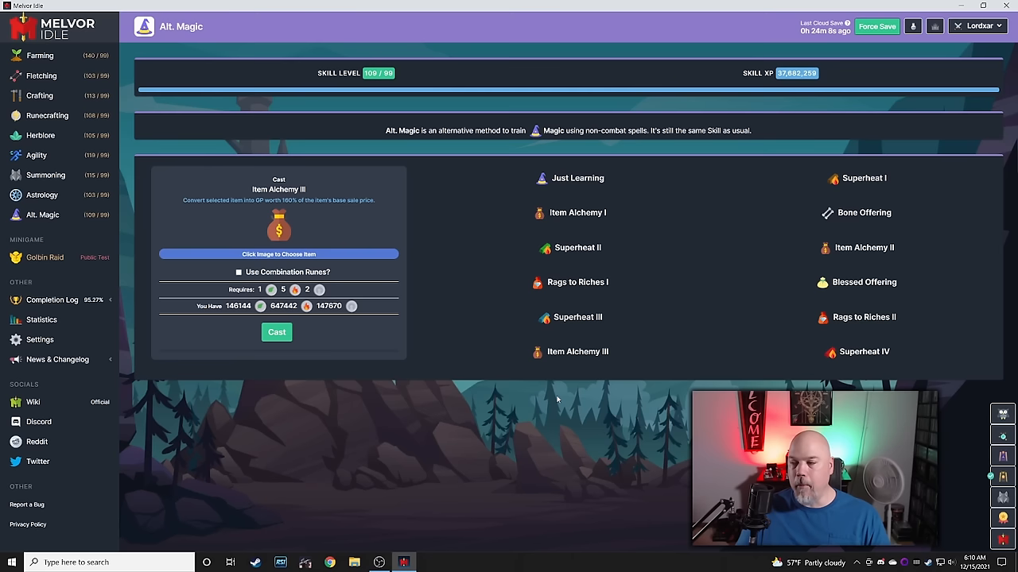
Open the equipment panel over Alt. Magic, with Item Alchemy III still selected.
click(934, 26)
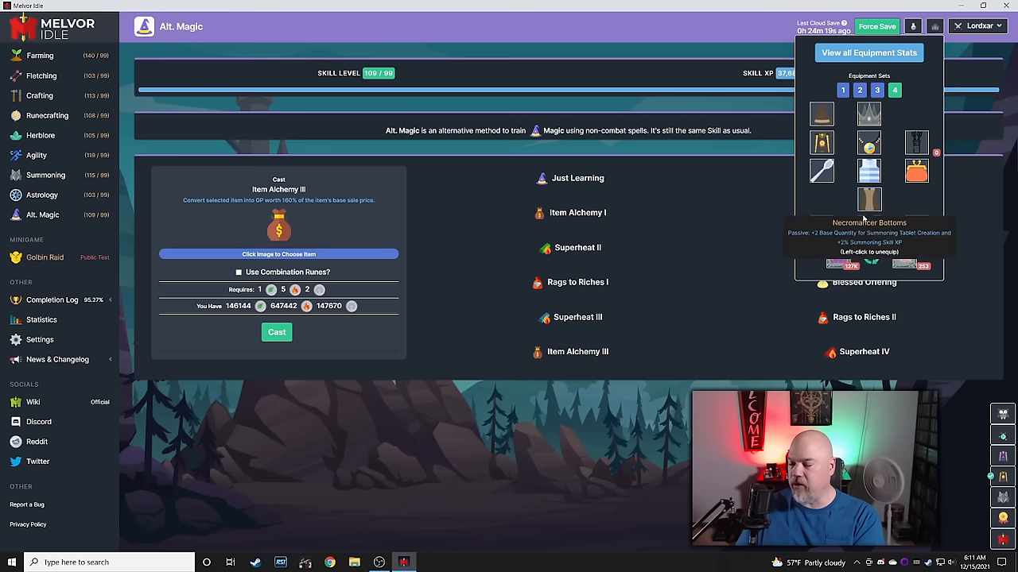
mouse_move(916, 171)
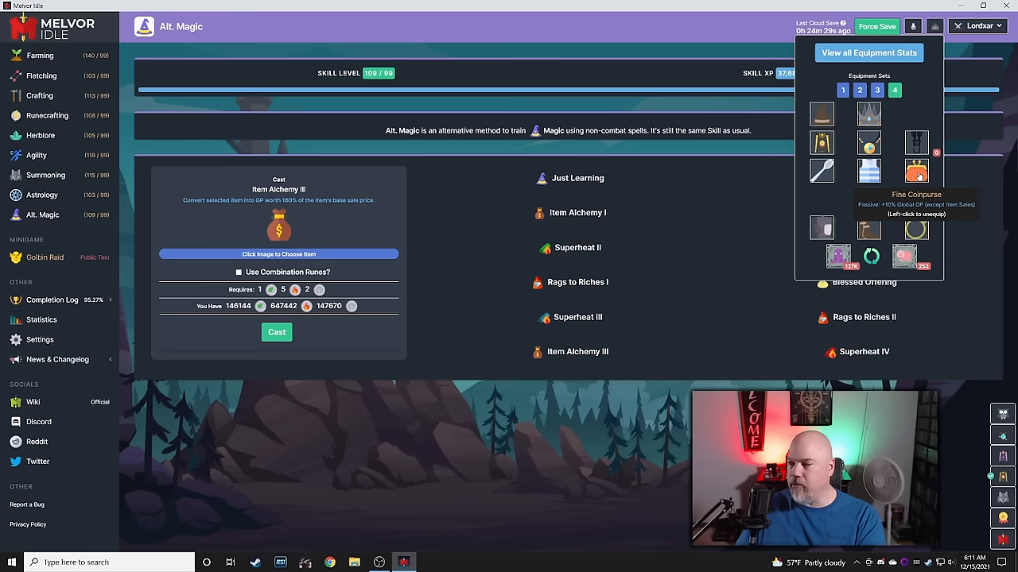
mouse_move(916, 228)
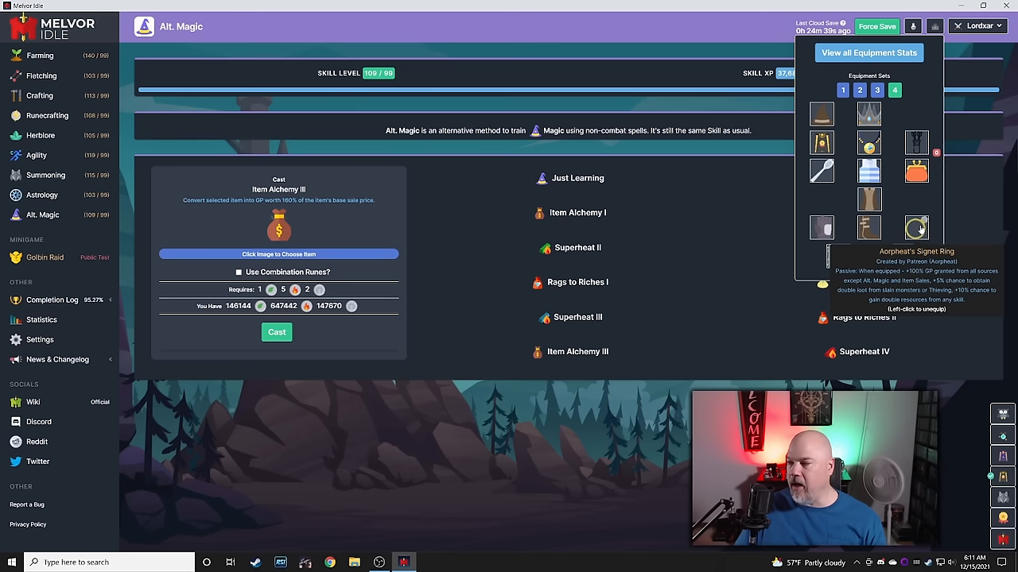